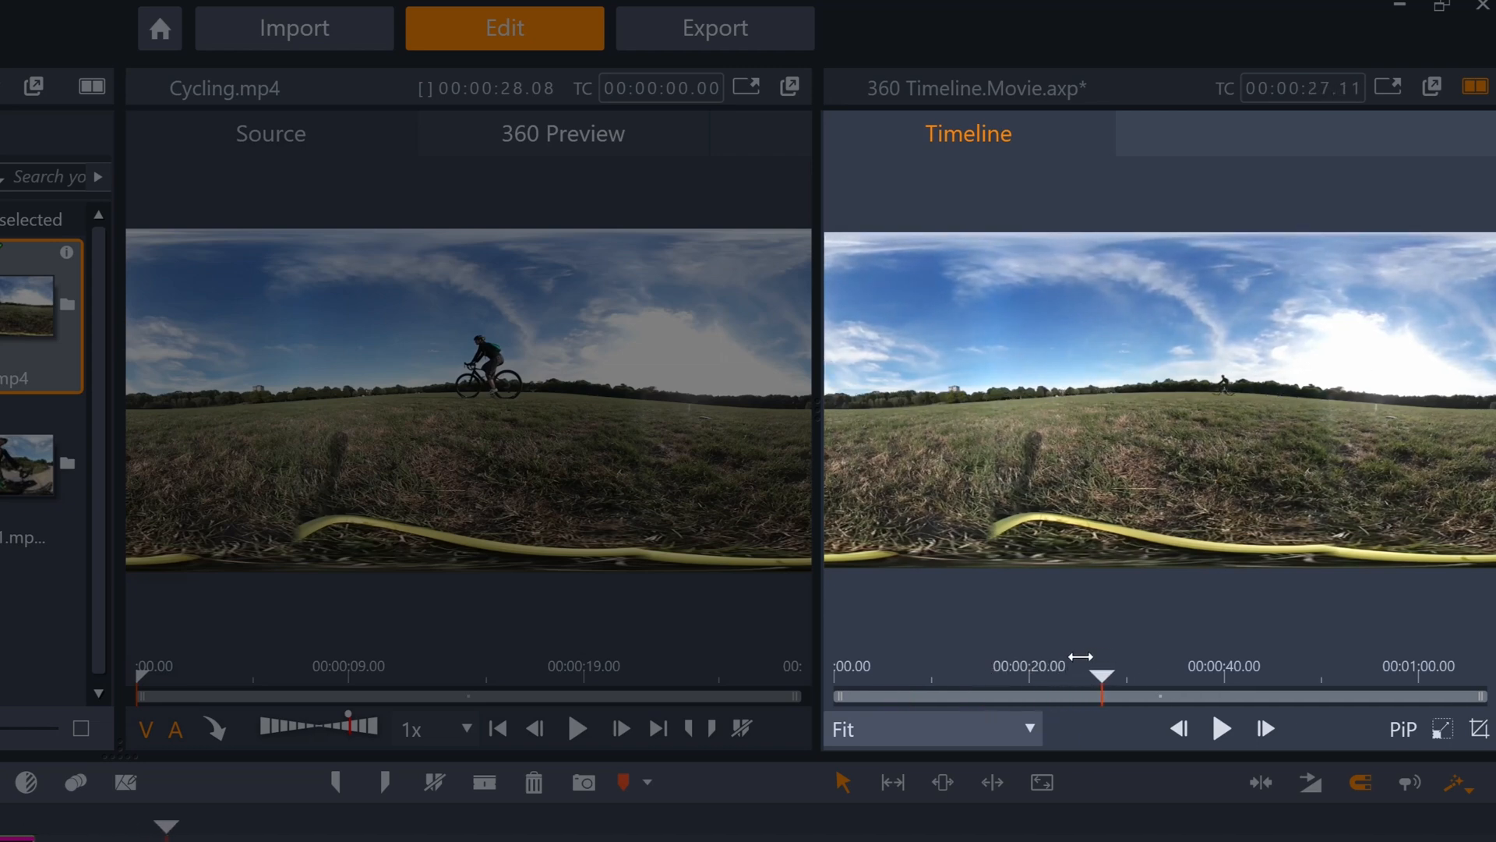
Set the timeline to 360 Video (2:1), HD 4096x2048 at 23.976 fps.
{"action": "left_click", "coordinate": [563, 133]}
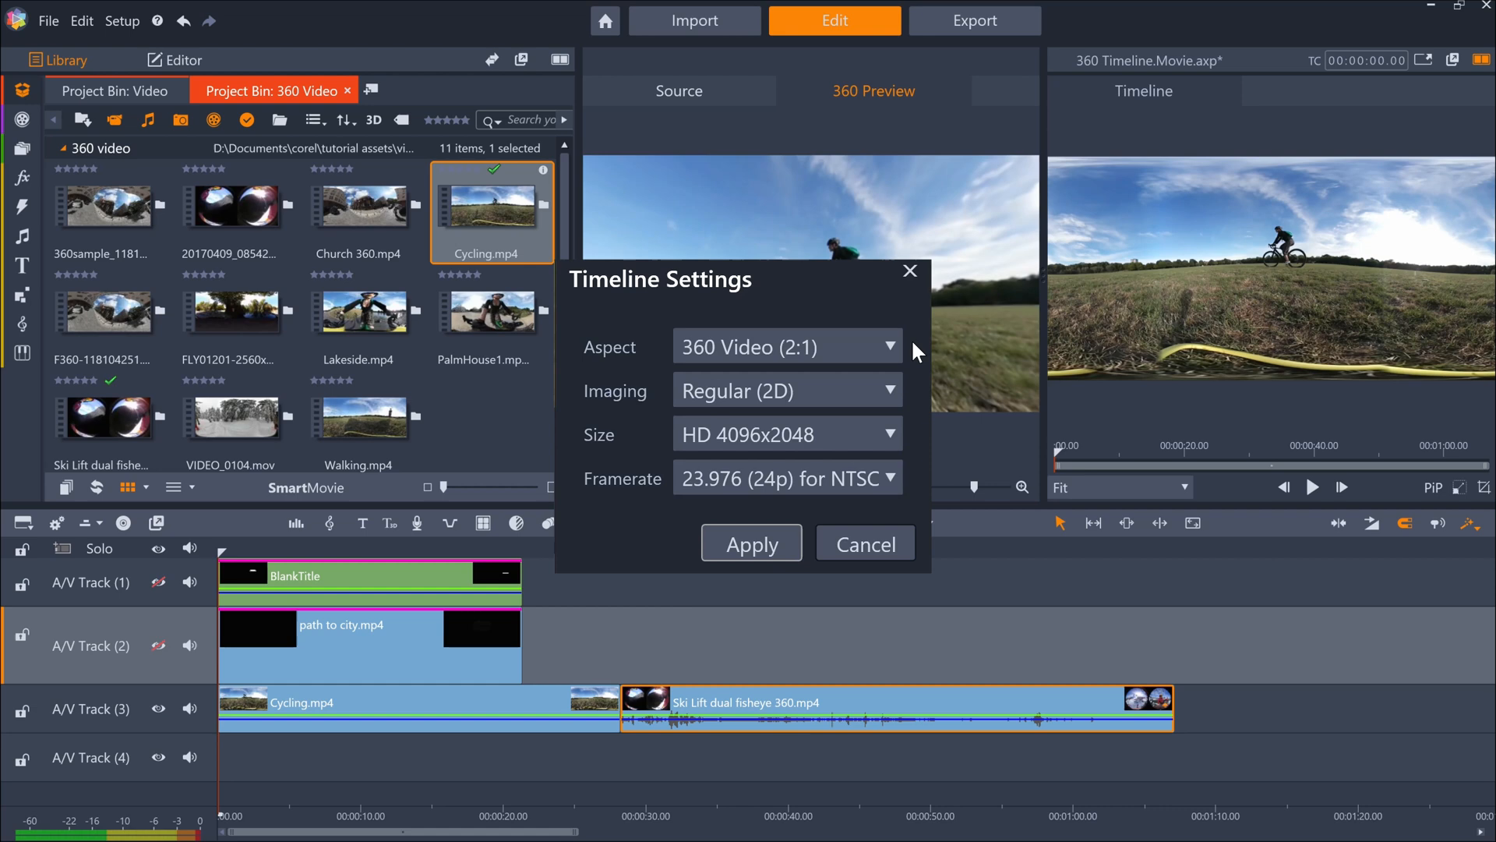
{"action": "left_click", "coordinate": [751, 543]}
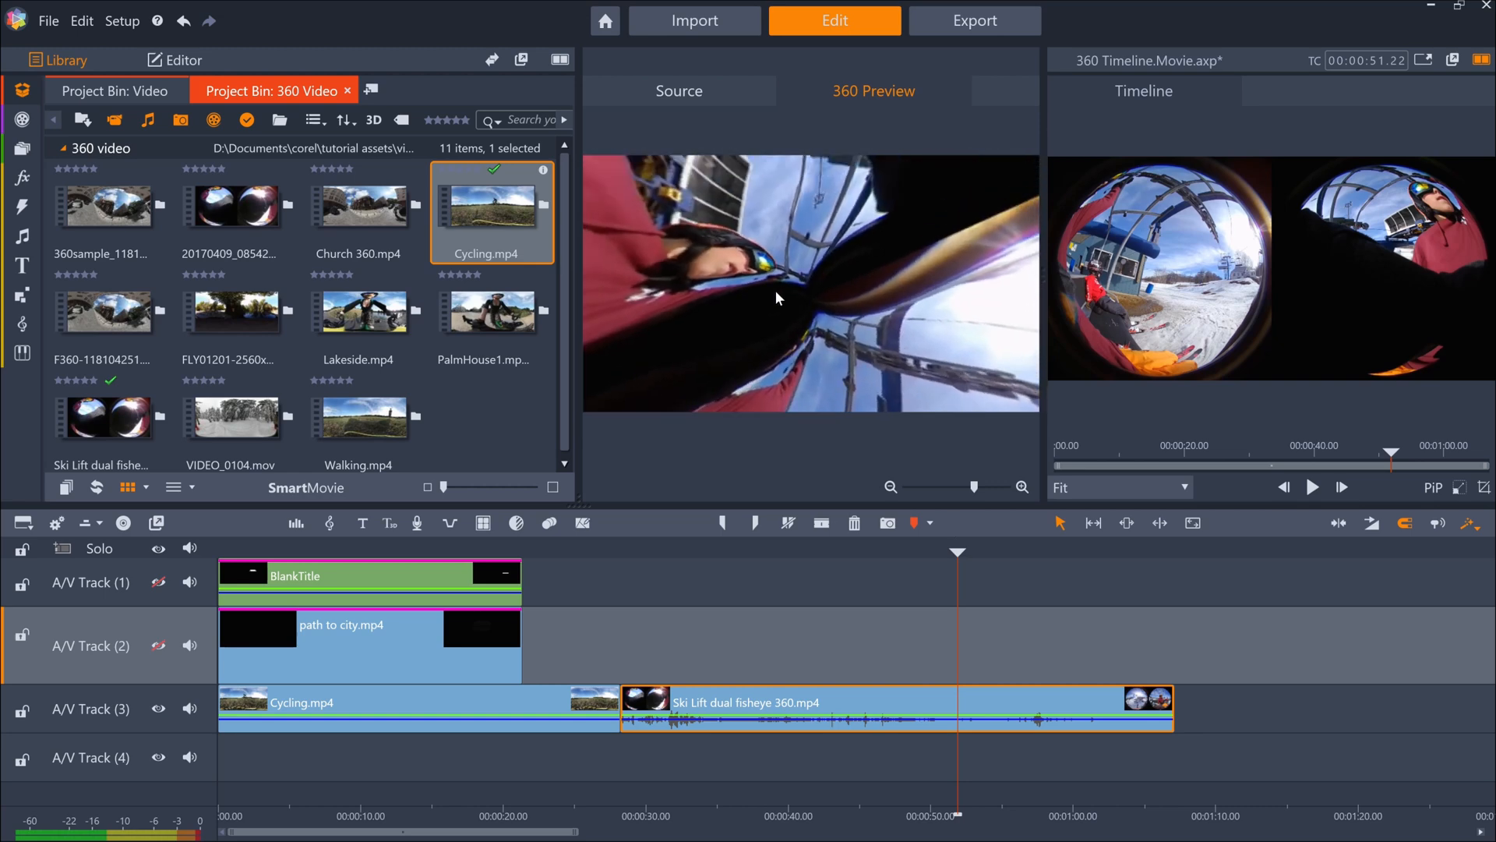
Bring up the timeline clip's 360 Video options for inserting objects into the scene.
{"action": "right_click", "coordinate": [850, 706]}
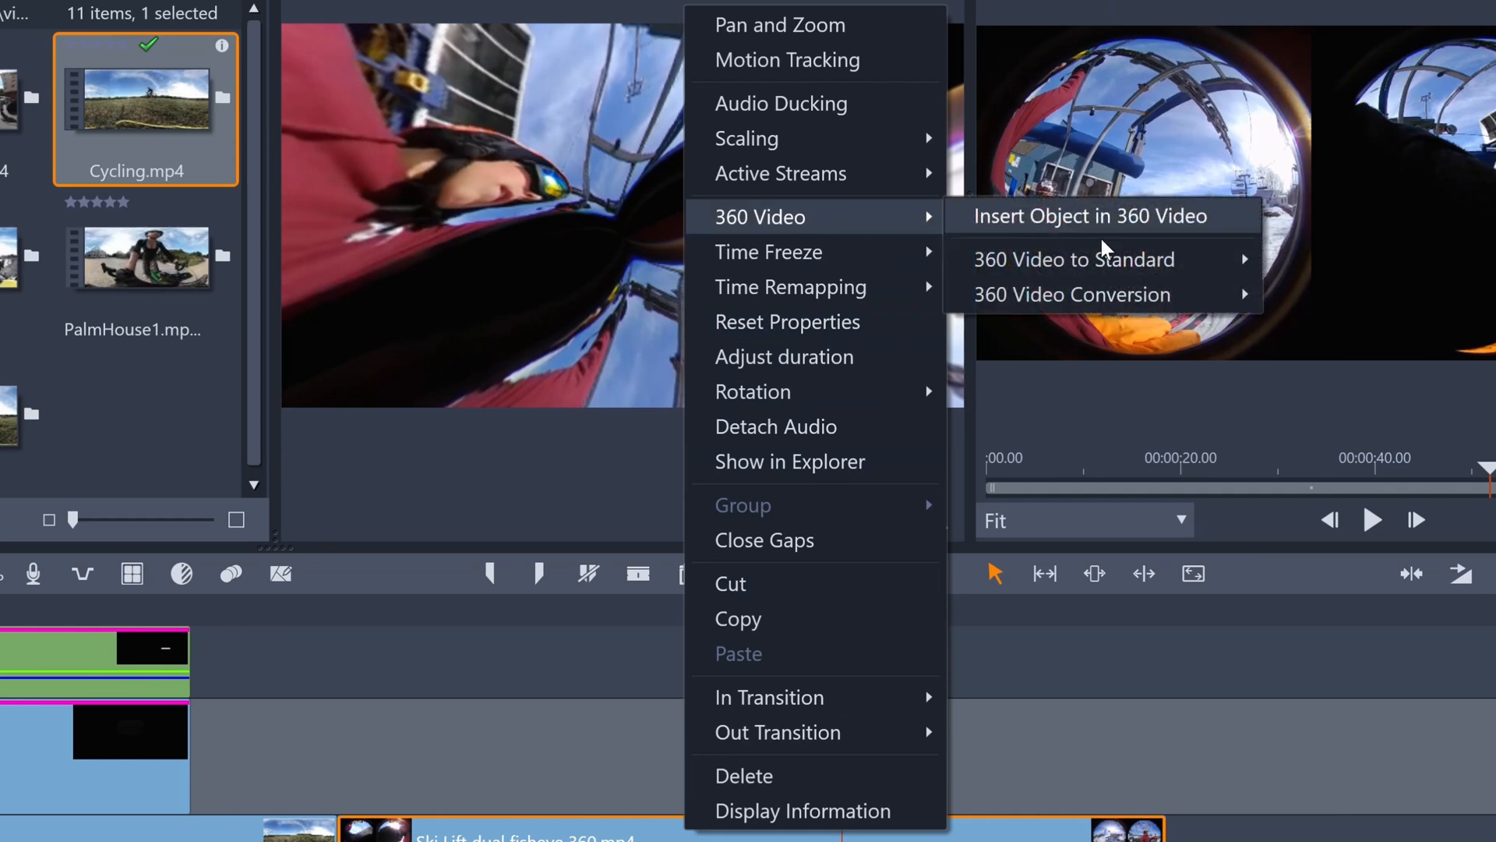
{"action": "mouse_move", "coordinate": [1073, 295]}
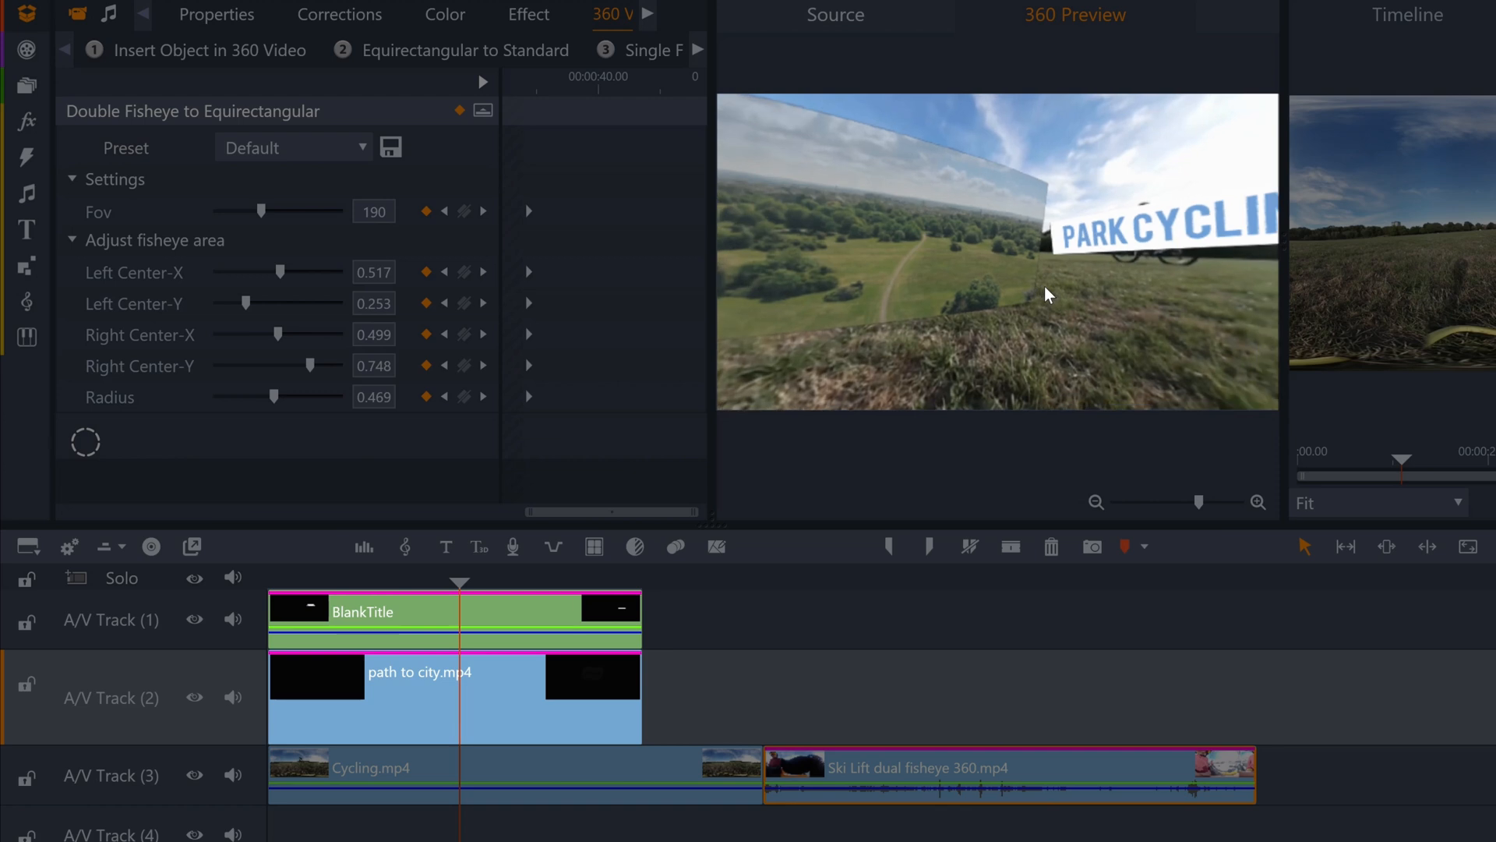
{"action": "mouse_move", "coordinate": [480, 694]}
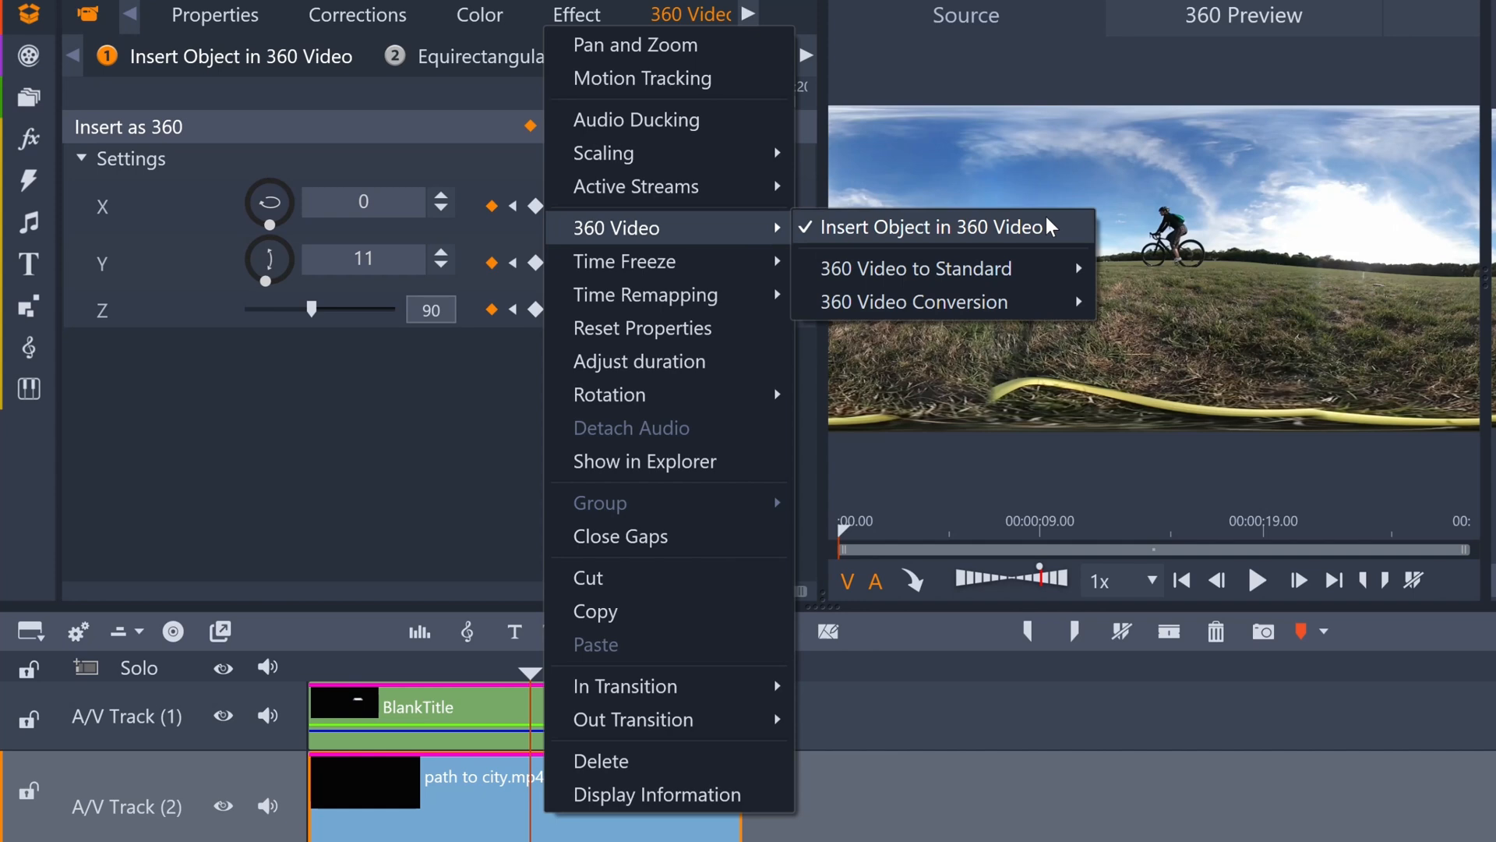
{"action": "mouse_move", "coordinate": [1081, 233]}
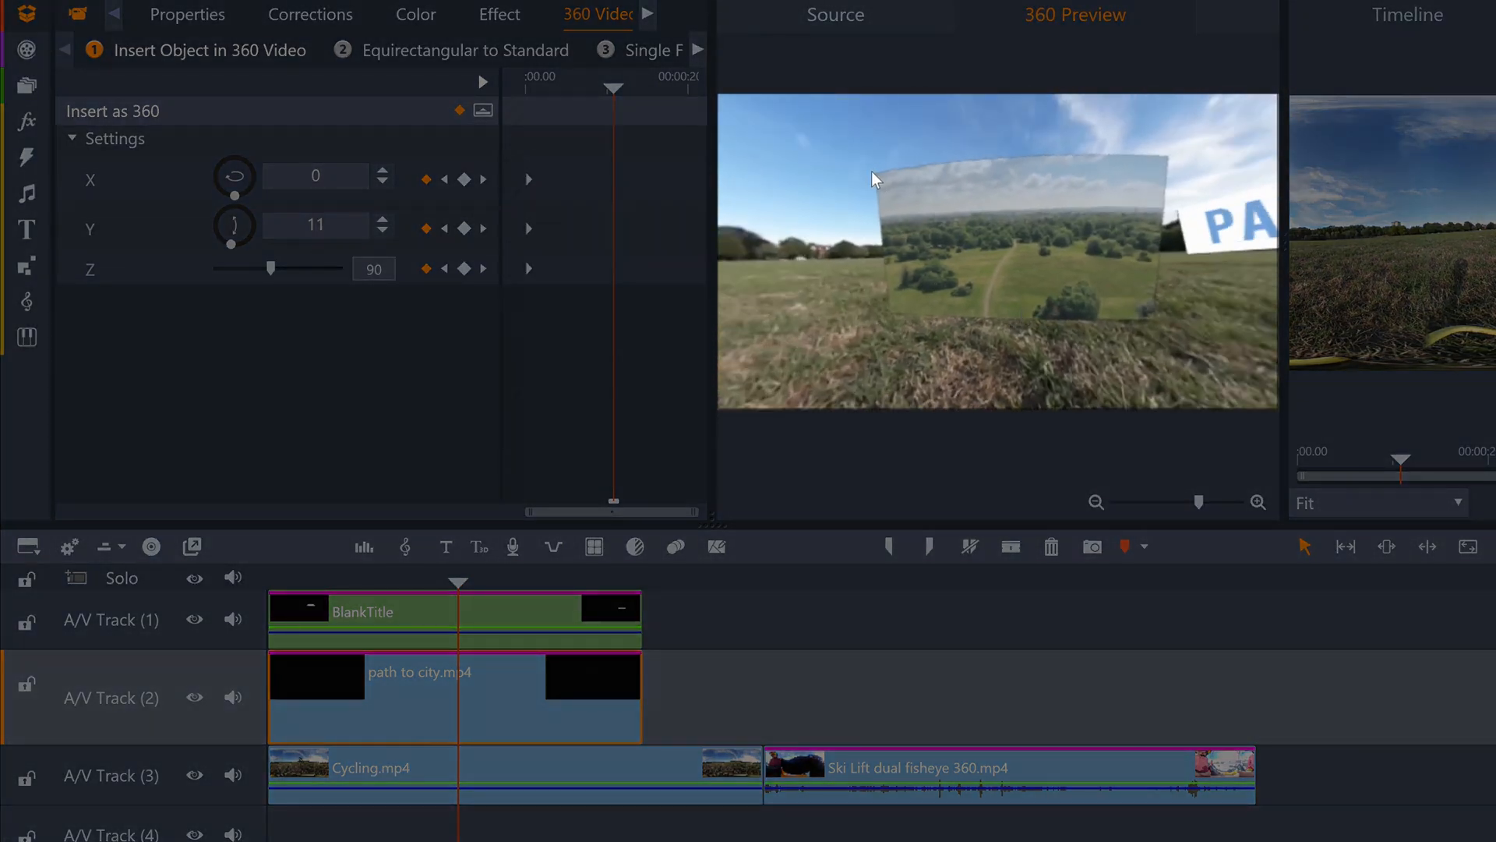
{"action": "mouse_move", "coordinate": [897, 163]}
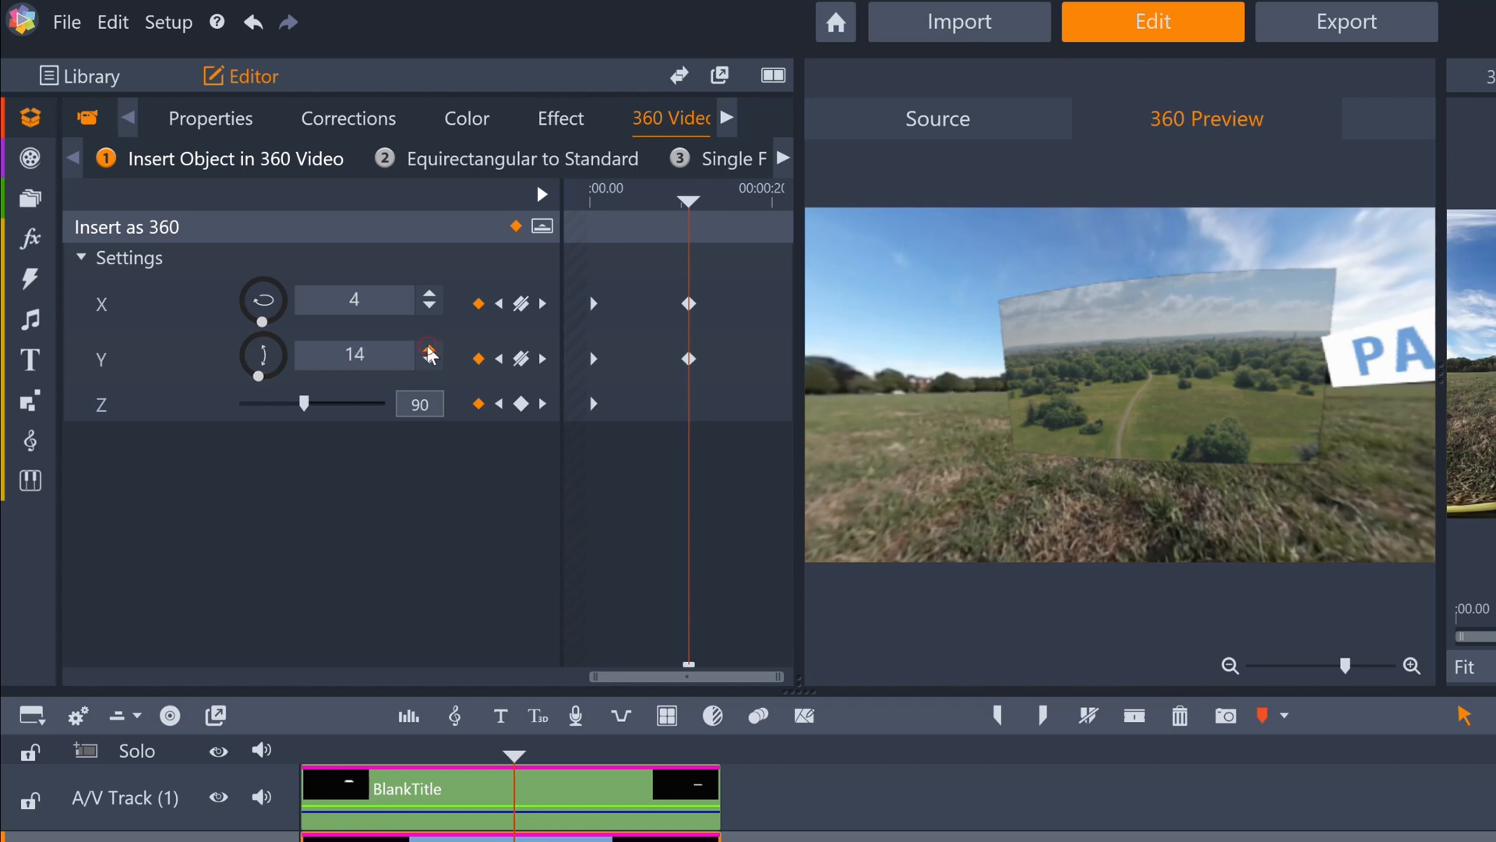
Keyframe the path to city clip at X 4, Y 19, Z 84.5.
{"action": "left_click", "coordinate": [429, 349]}
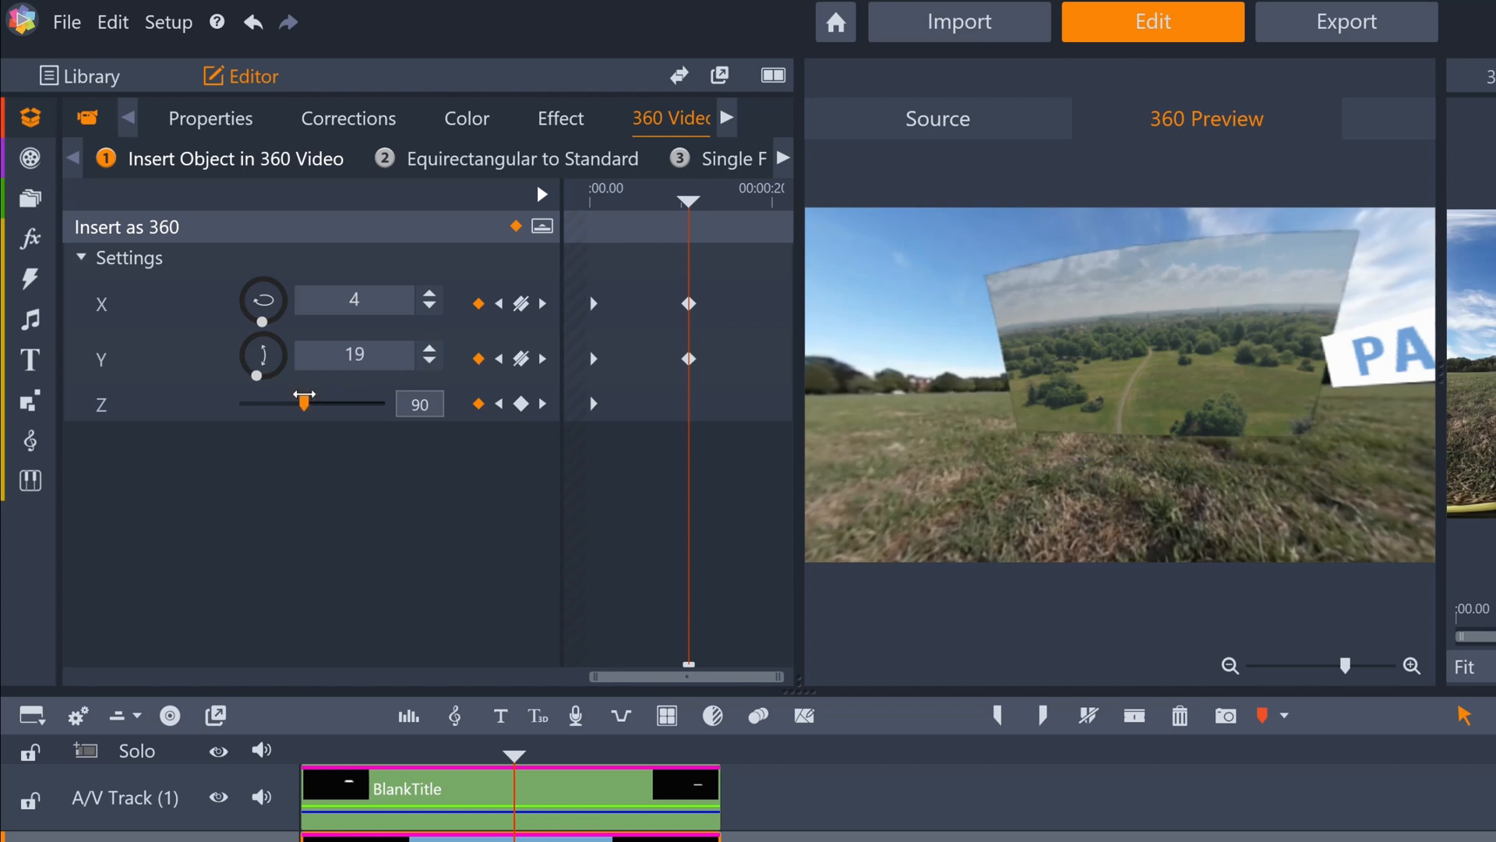
{"action": "left_click_drag", "start_coordinate": [309, 403], "coordinate": [298, 403]}
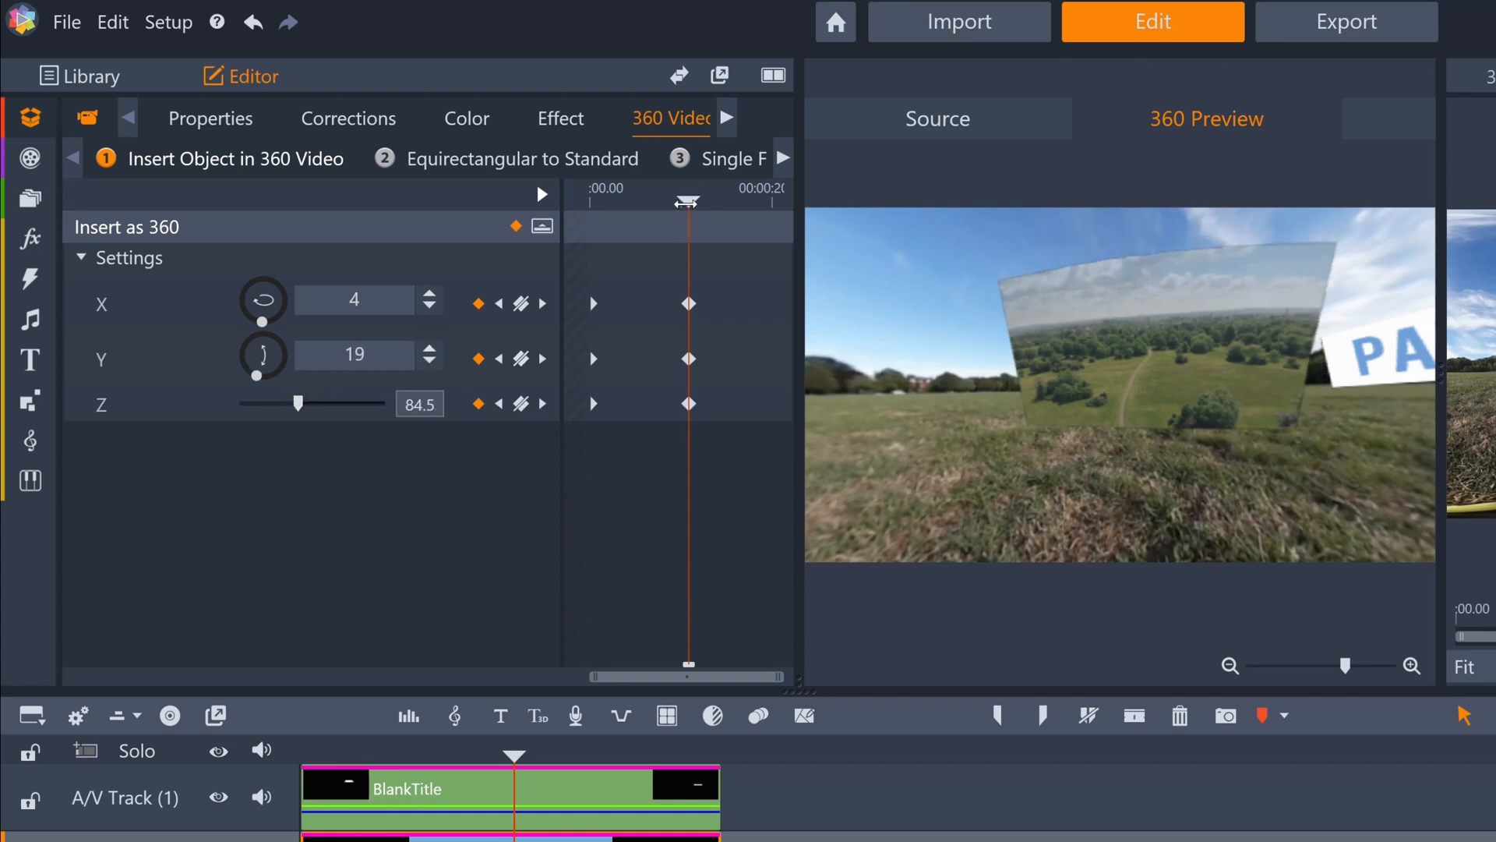
{"action": "left_click_drag", "start_coordinate": [686, 200], "coordinate": [656, 200]}
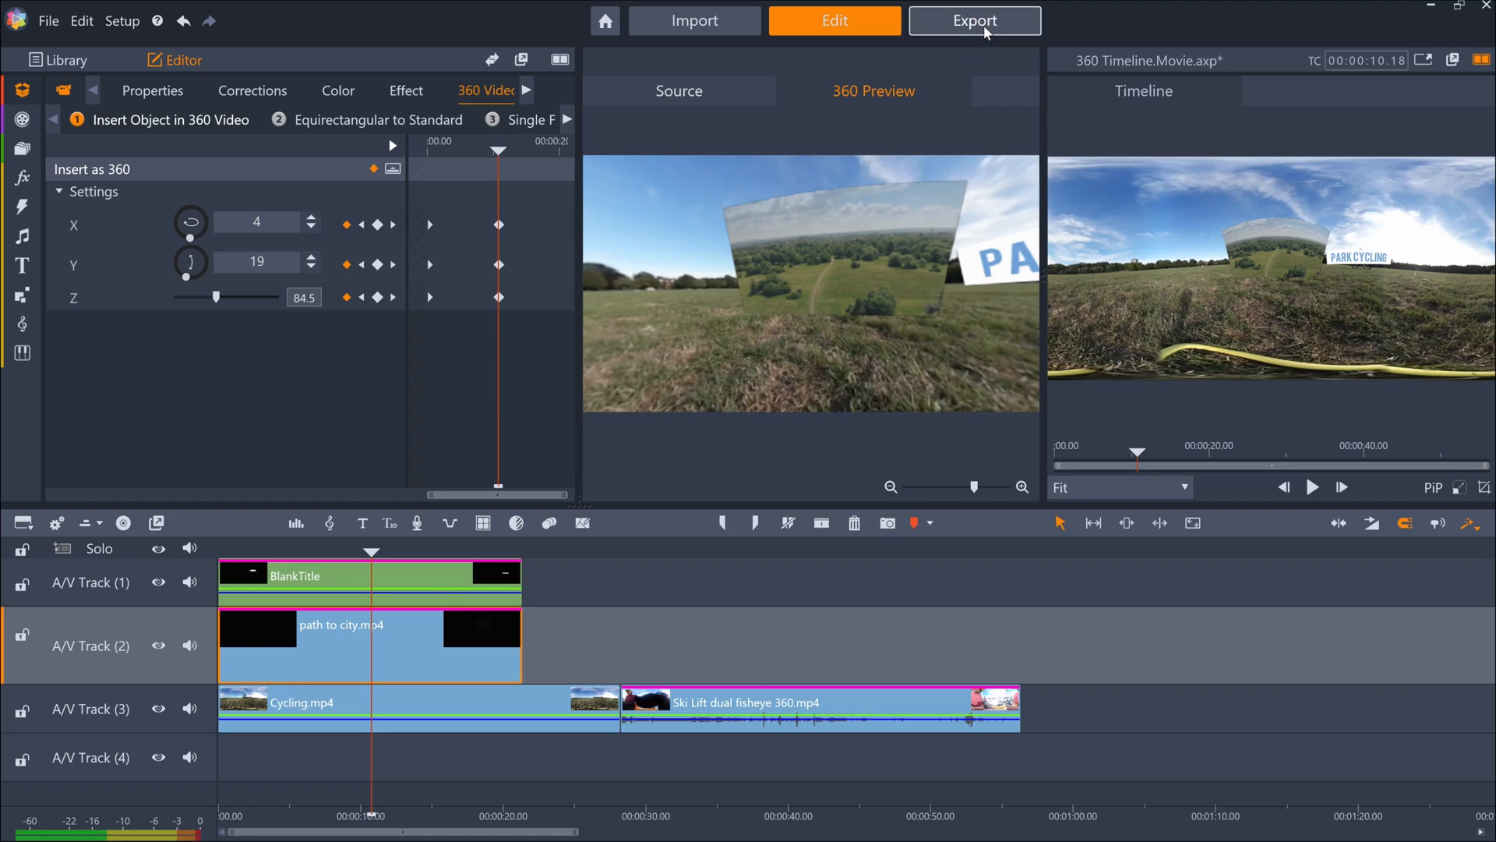
Review the 360 movie's export settings, then start a new movie with Church 360.mp4.
{"action": "left_click", "coordinate": [975, 20]}
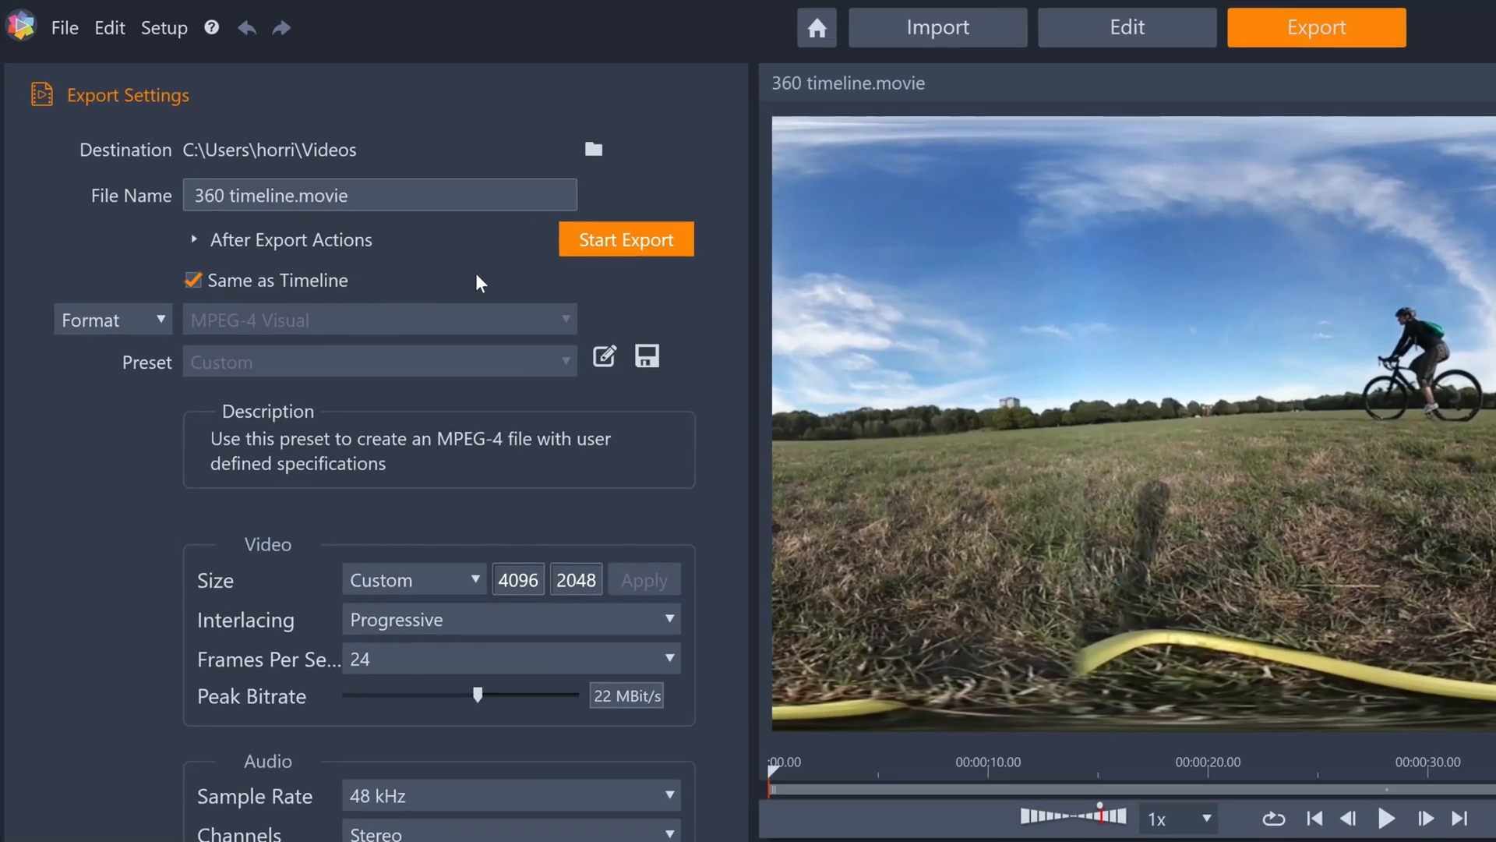
{"action": "left_click", "coordinate": [1126, 27]}
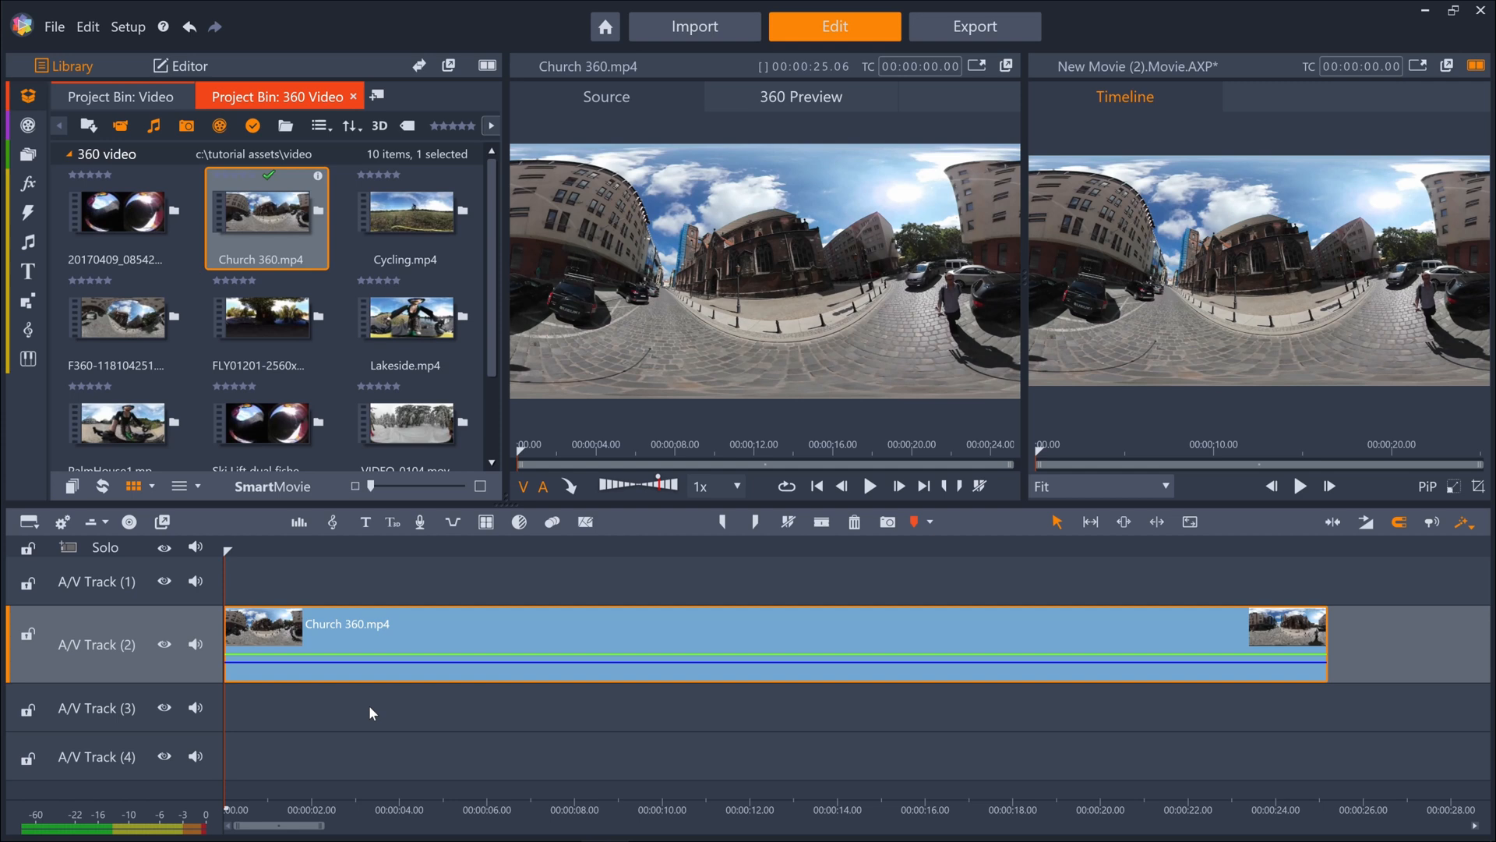
{"action": "mouse_move", "coordinate": [378, 641]}
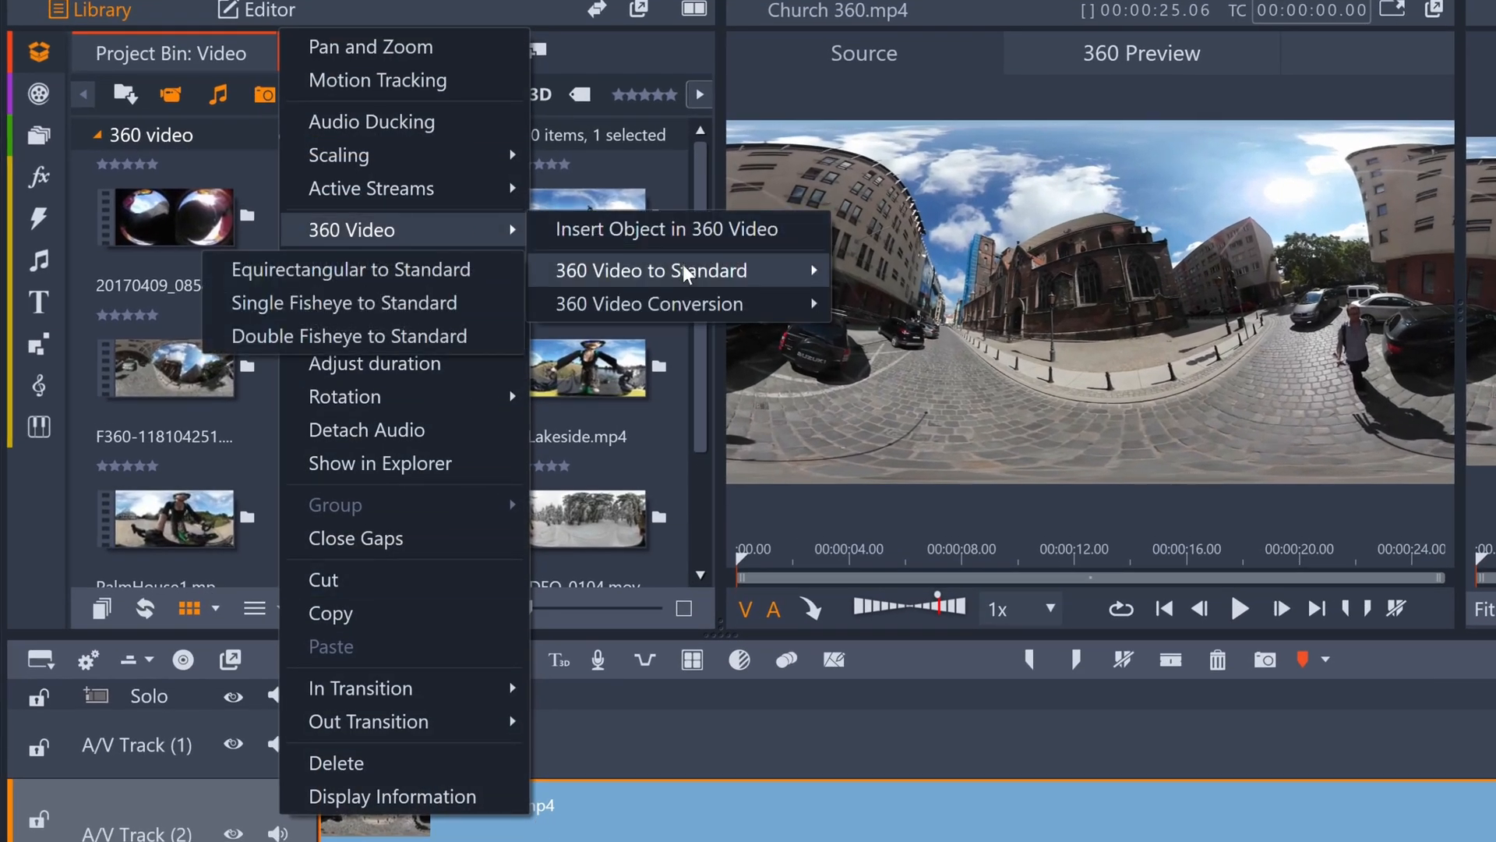
Apply the Equirectangular to Standard conversion to the Church 360 clip.
{"action": "left_click", "coordinate": [350, 269]}
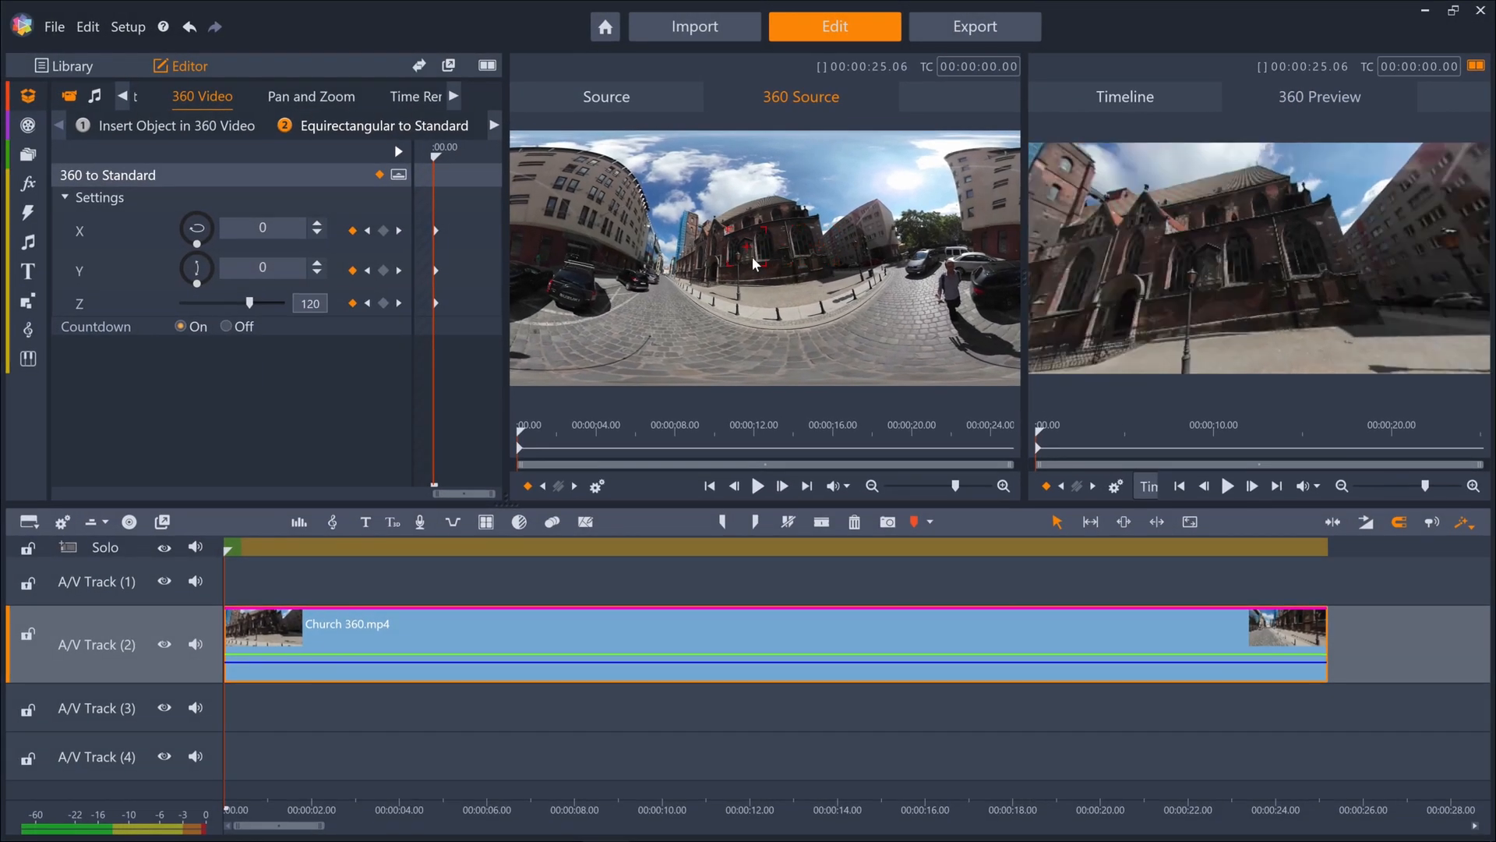
Keyframe the church view panning from X 62 toward X -8 with zoom 132.8, previewing playback.
{"action": "left_click_drag", "start_coordinate": [754, 265], "coordinate": [747, 246]}
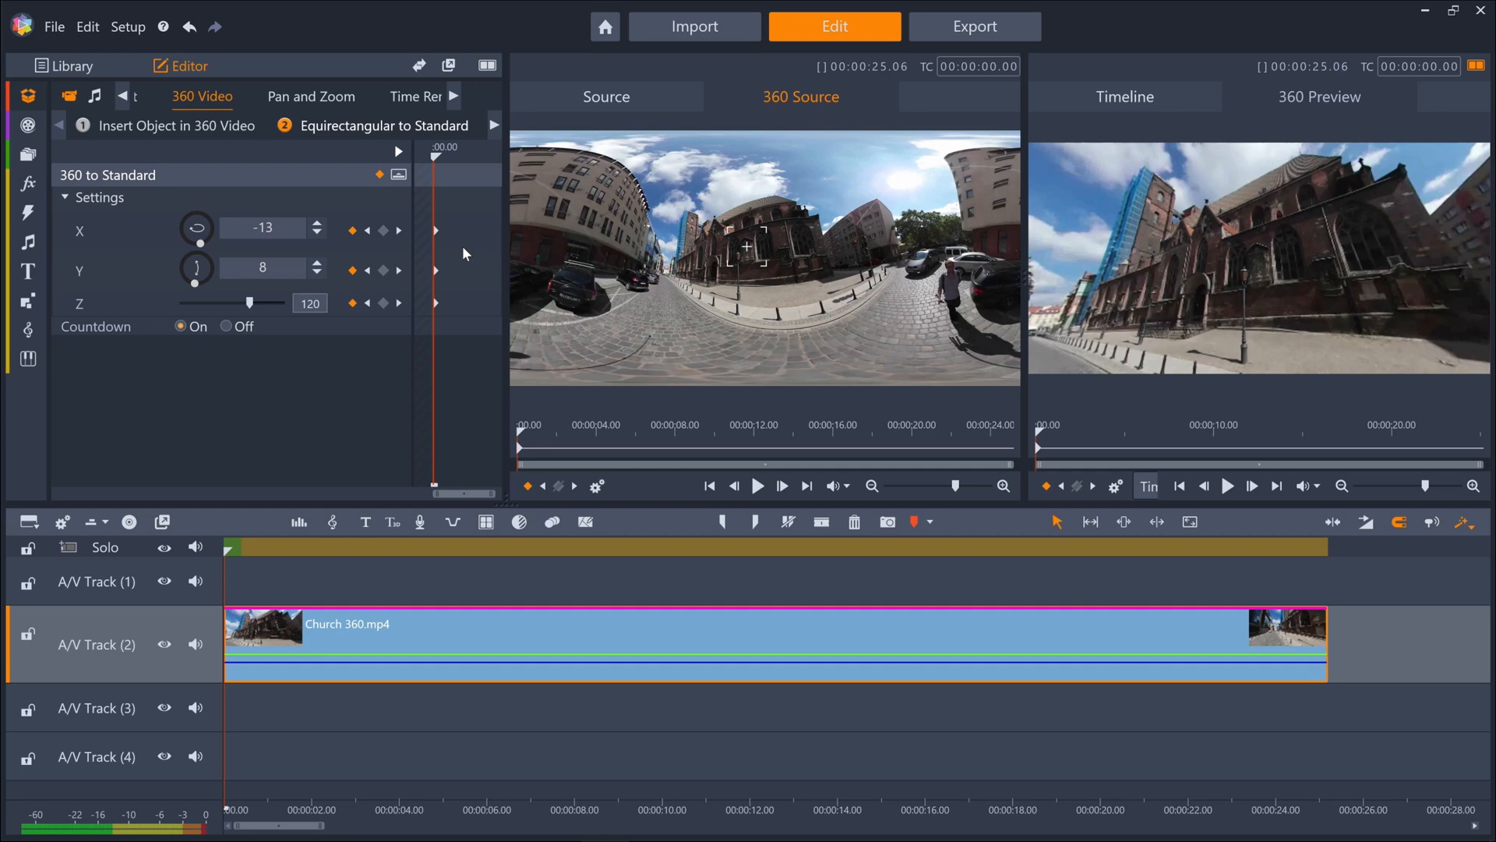
{"action": "mouse_move", "coordinate": [340, 535]}
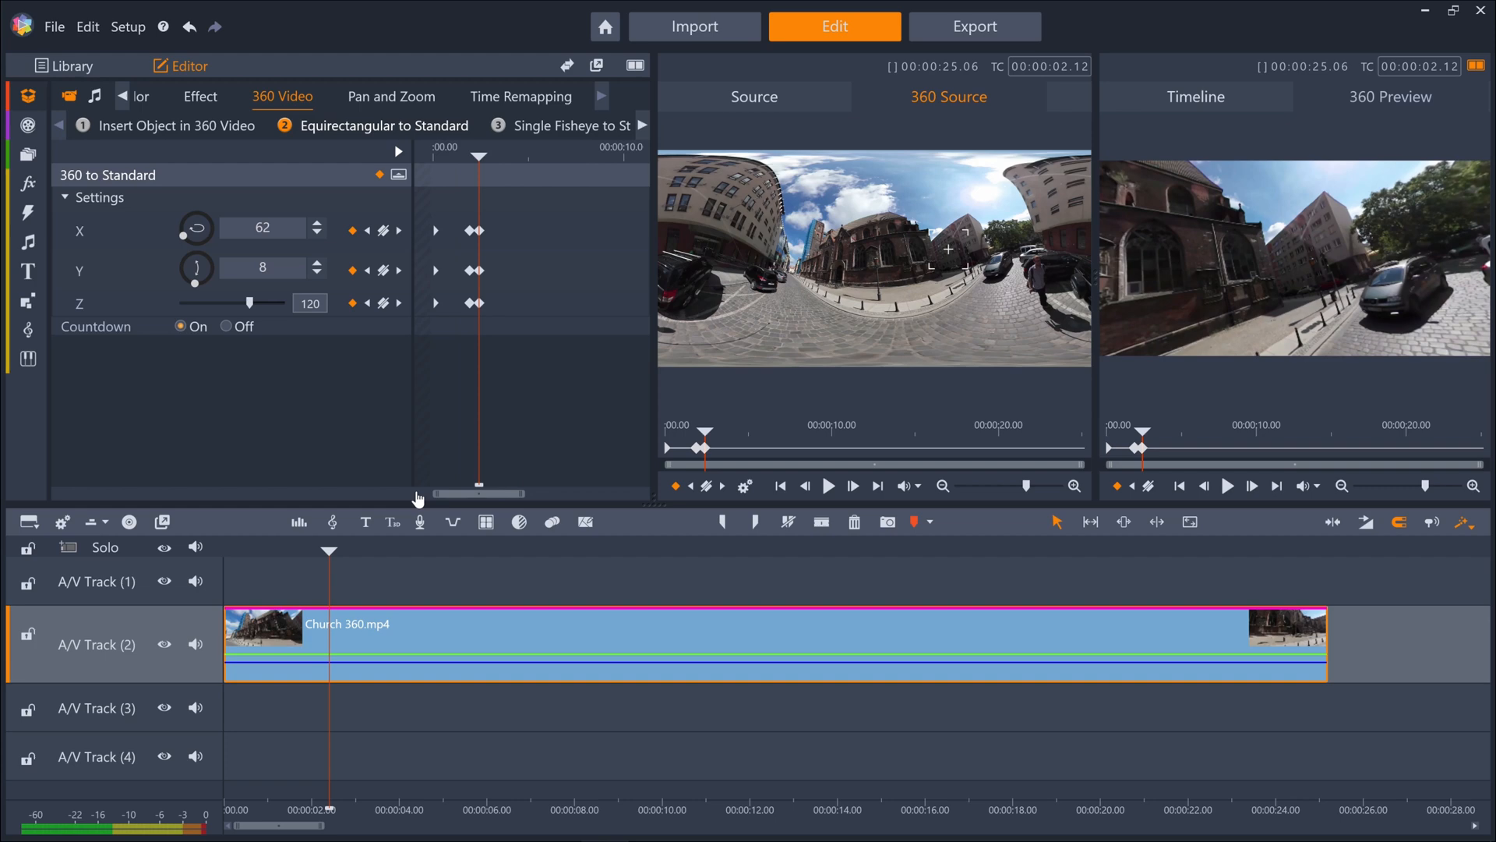
{"action": "mouse_move", "coordinate": [417, 525]}
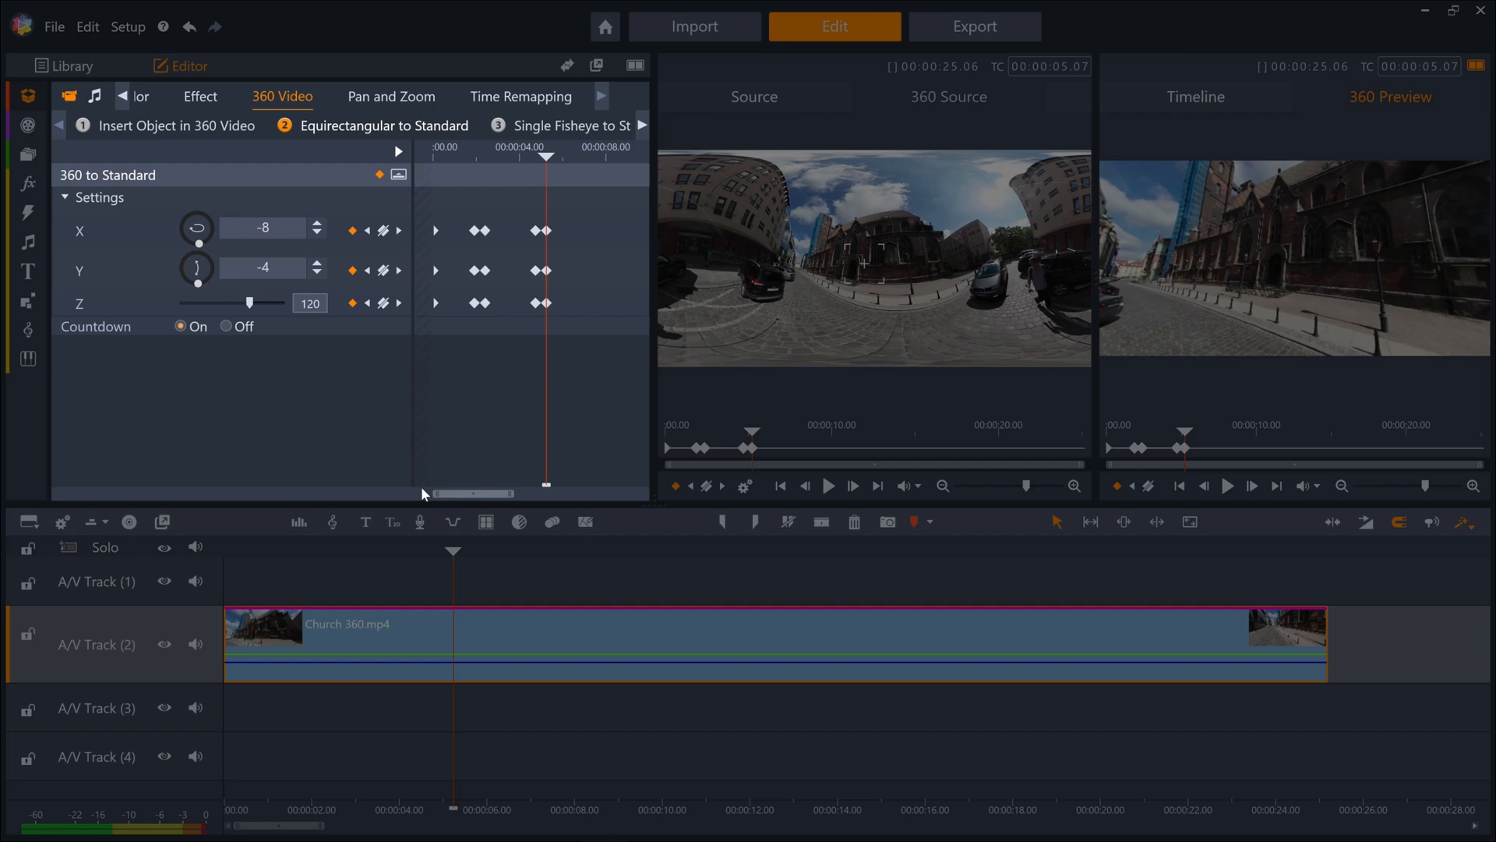
{"action": "mouse_move", "coordinate": [537, 323]}
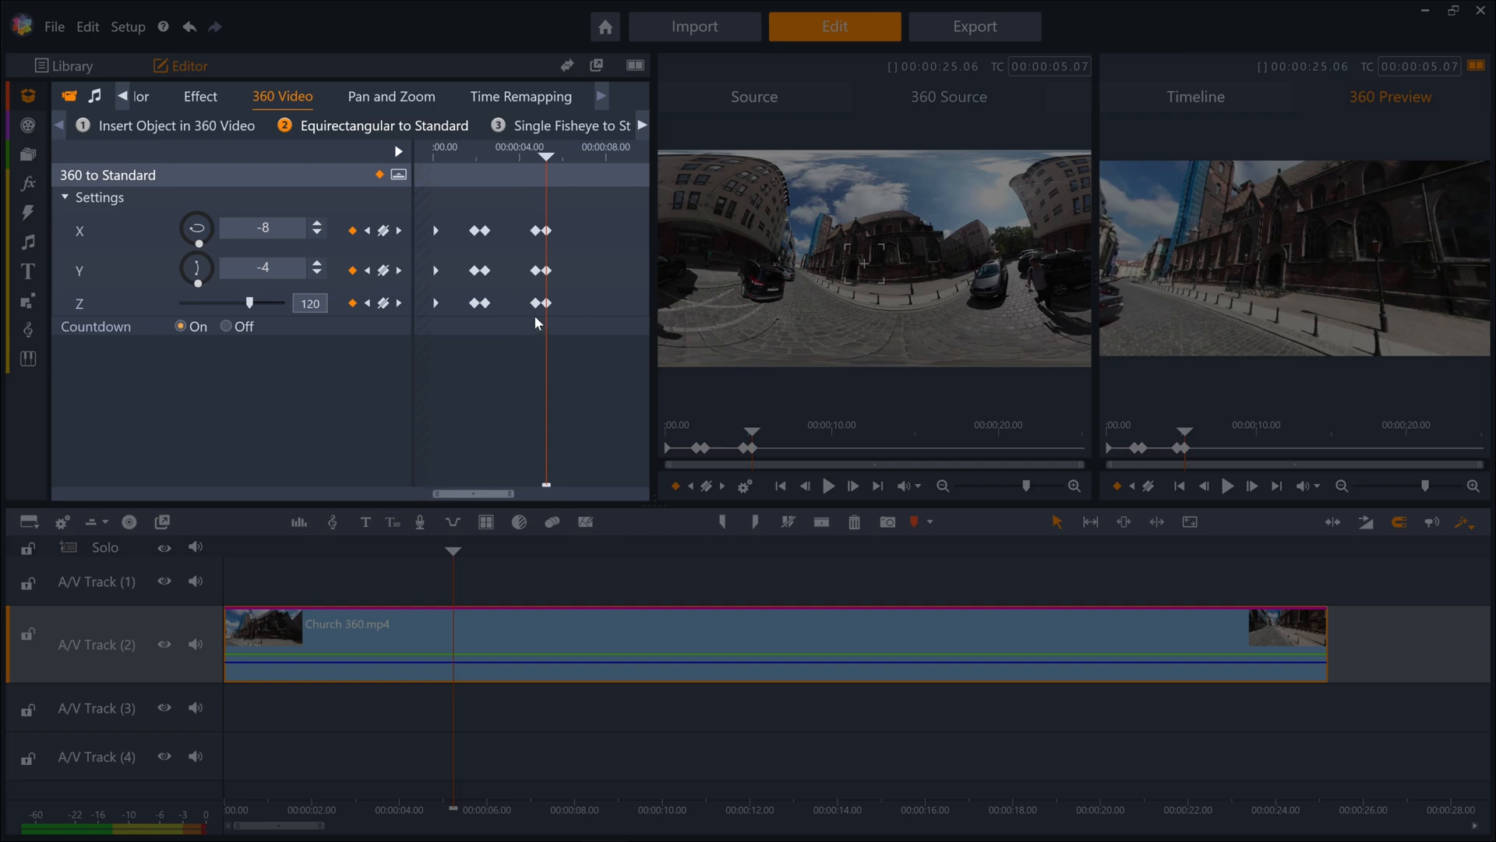
{"action": "mouse_move", "coordinate": [475, 319]}
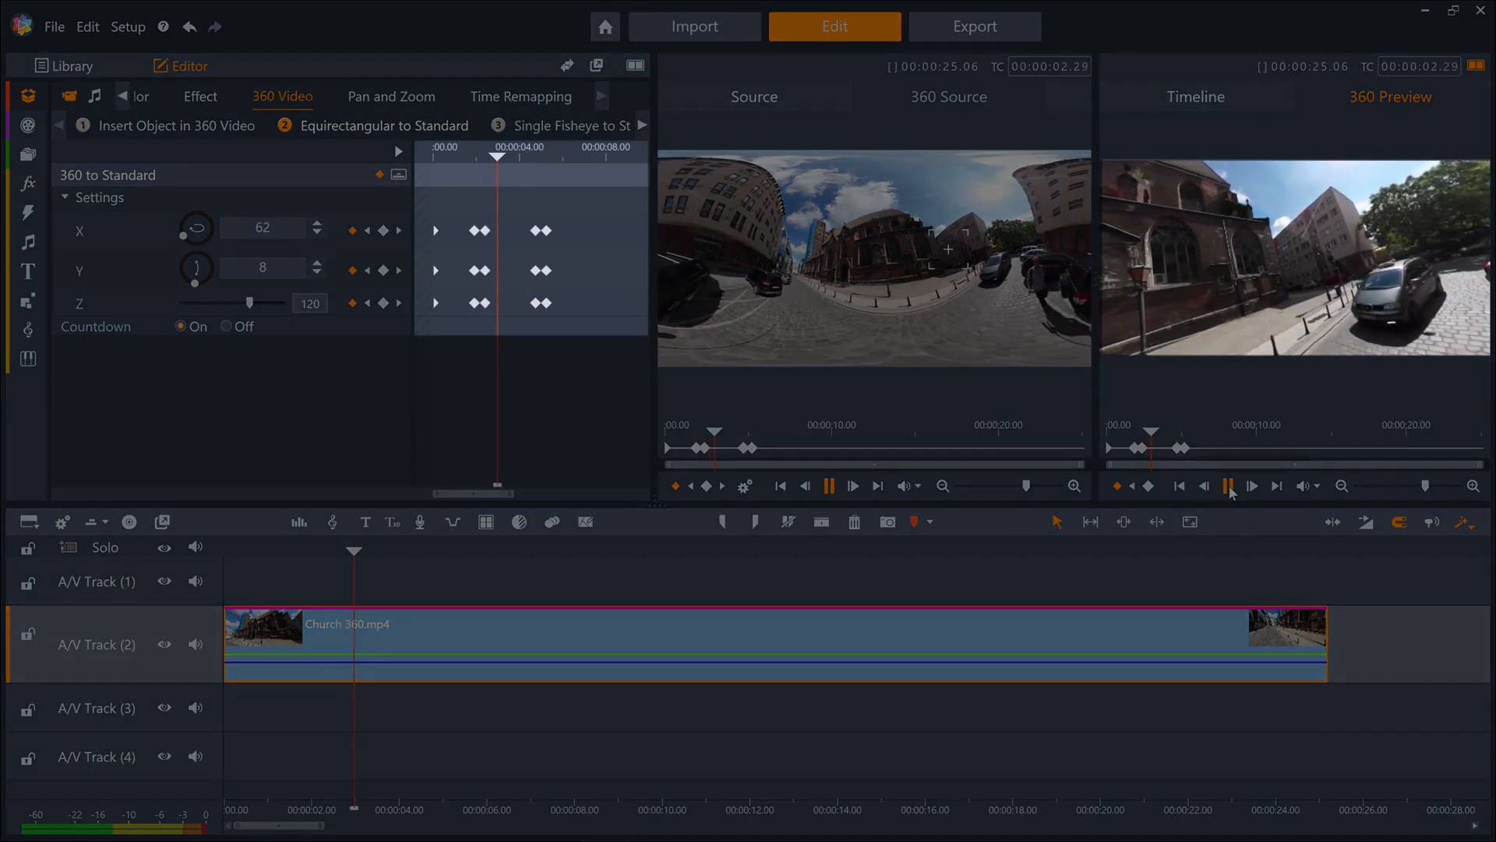
{"action": "left_click", "coordinate": [1228, 486]}
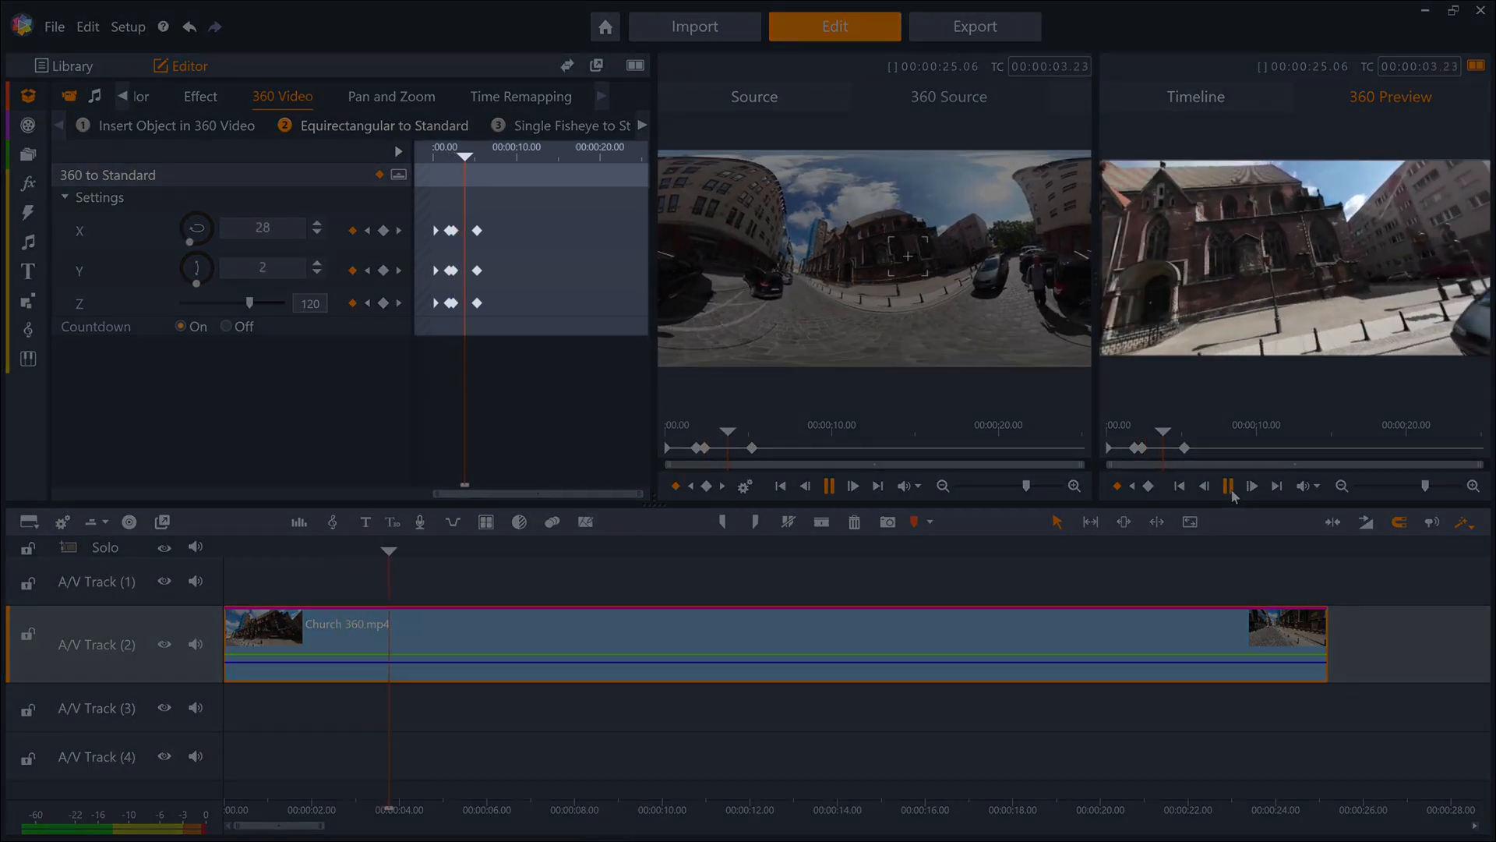
{"action": "left_click", "coordinate": [1229, 485]}
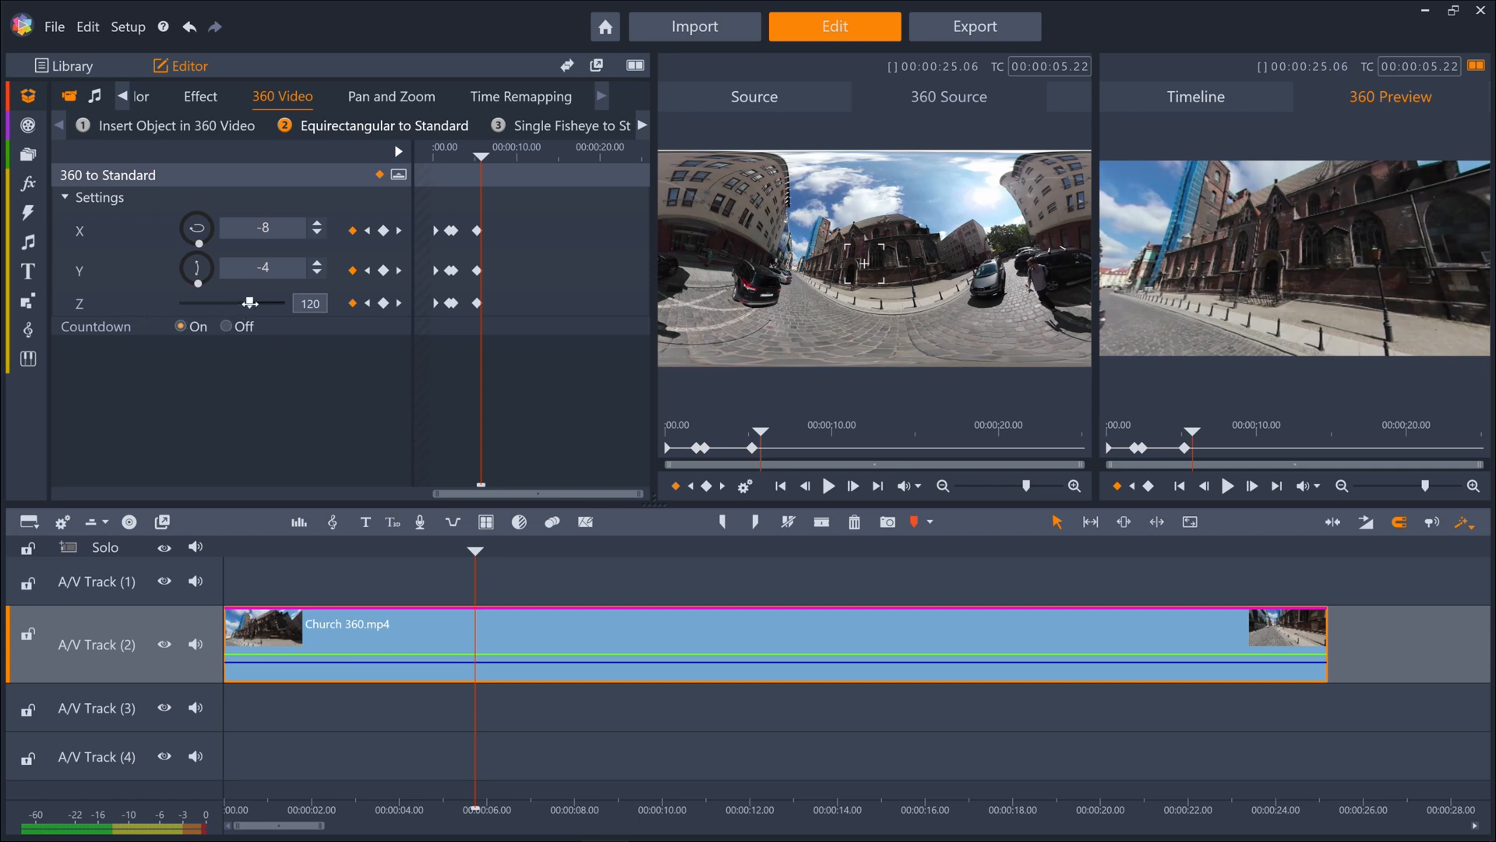
{"action": "left_click_drag", "start_coordinate": [250, 302], "coordinate": [239, 302]}
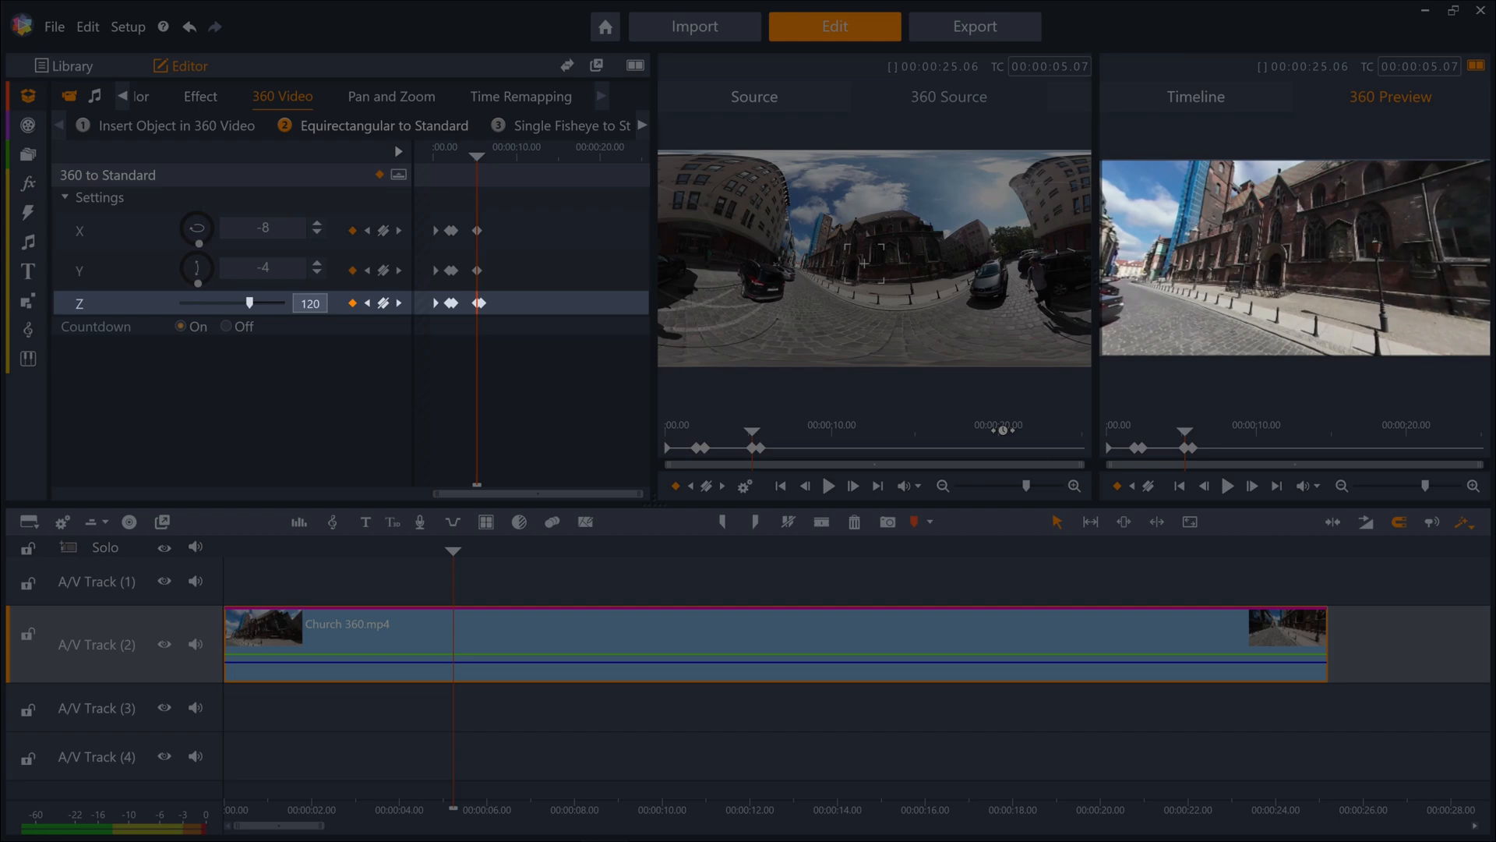
{"action": "left_click", "coordinate": [1228, 485]}
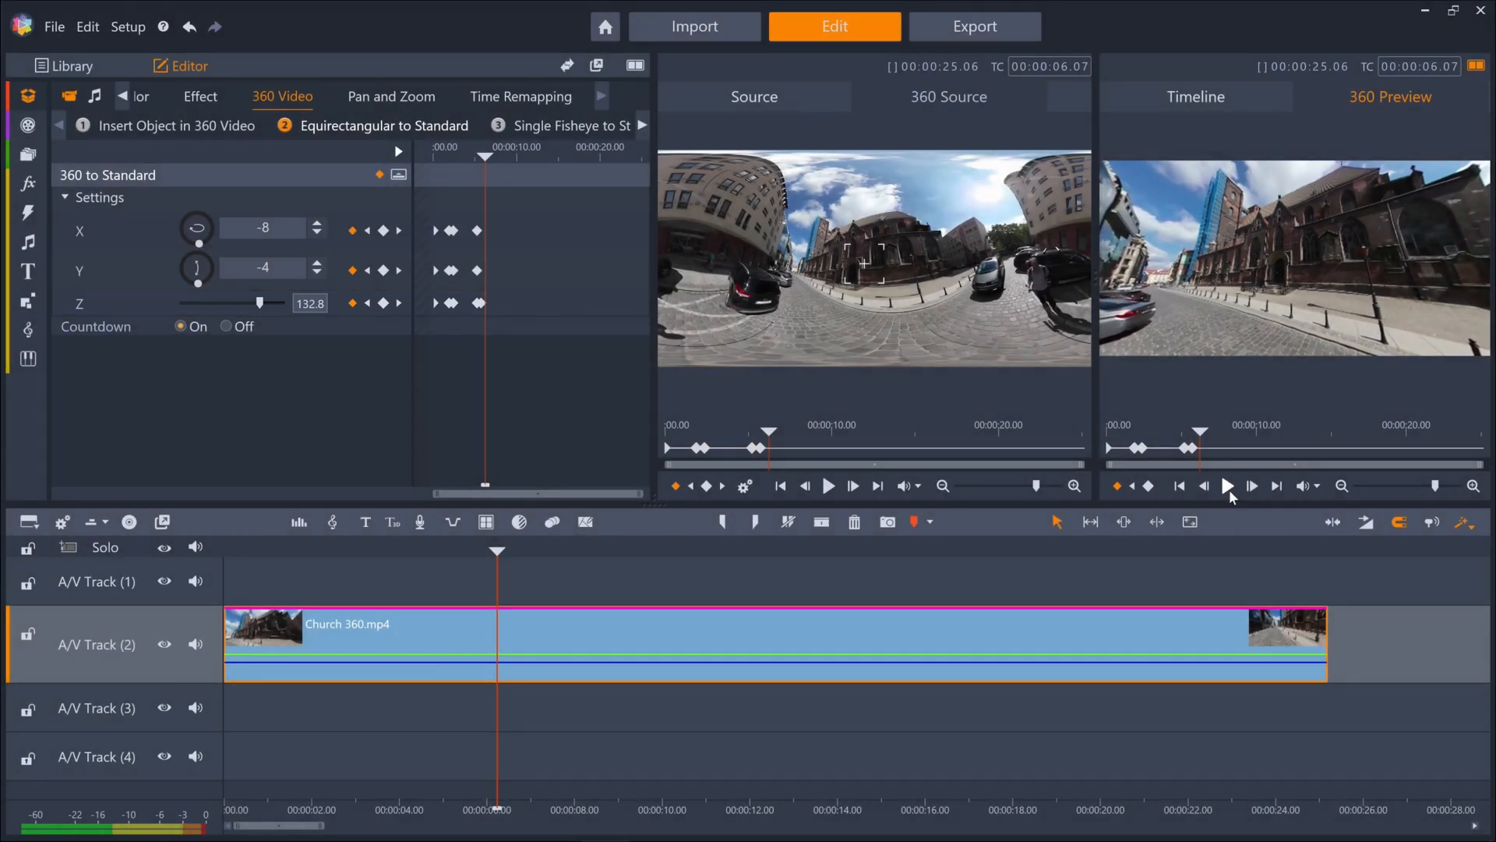
{"action": "mouse_move", "coordinate": [365, 522]}
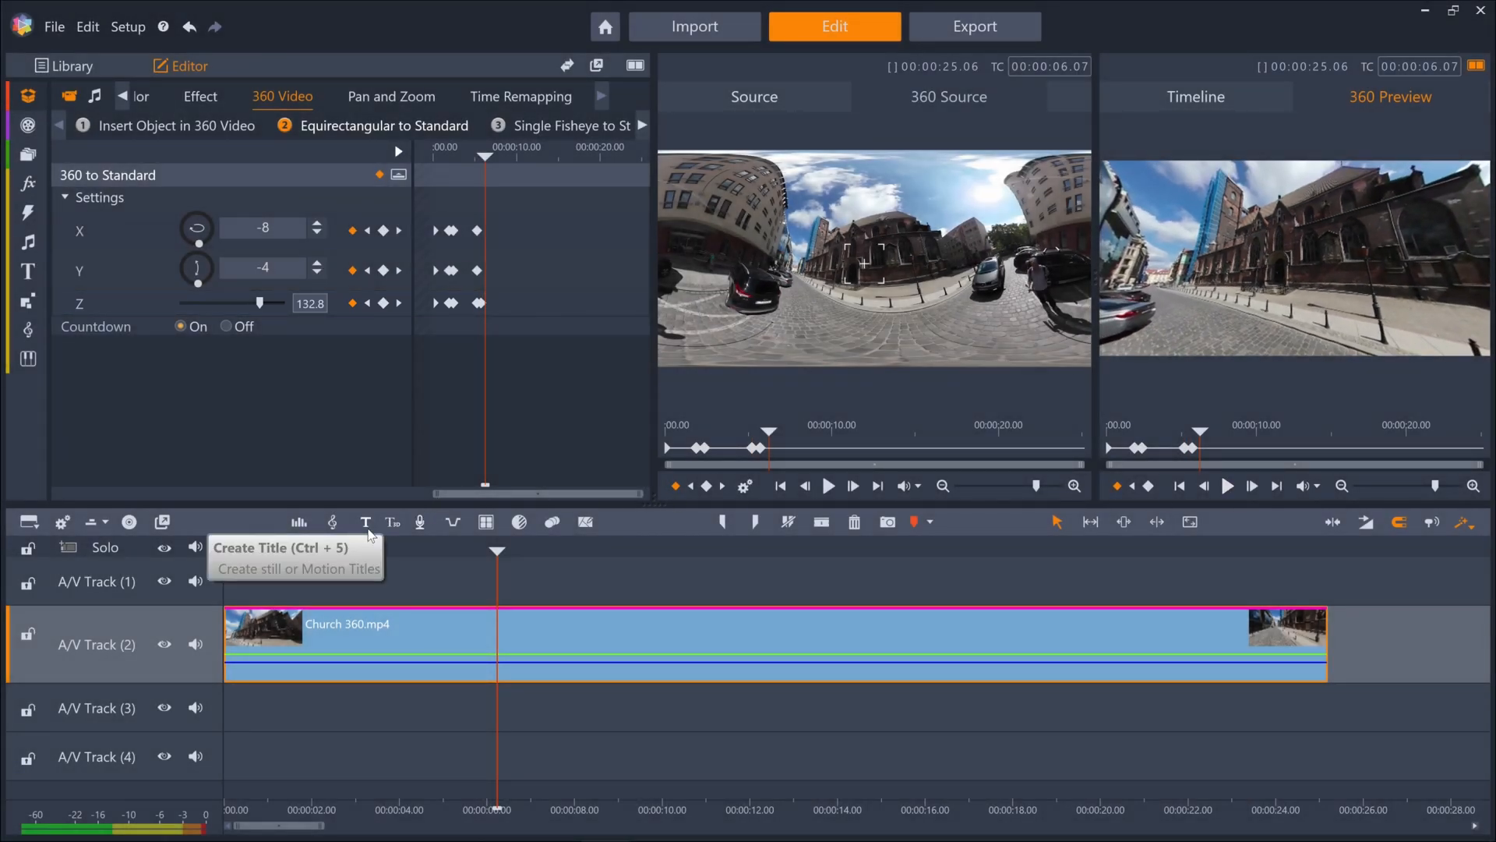
Add a 'St Stephen's Church' title on A/V Track 1 and preview it.
{"action": "left_click", "coordinate": [366, 521]}
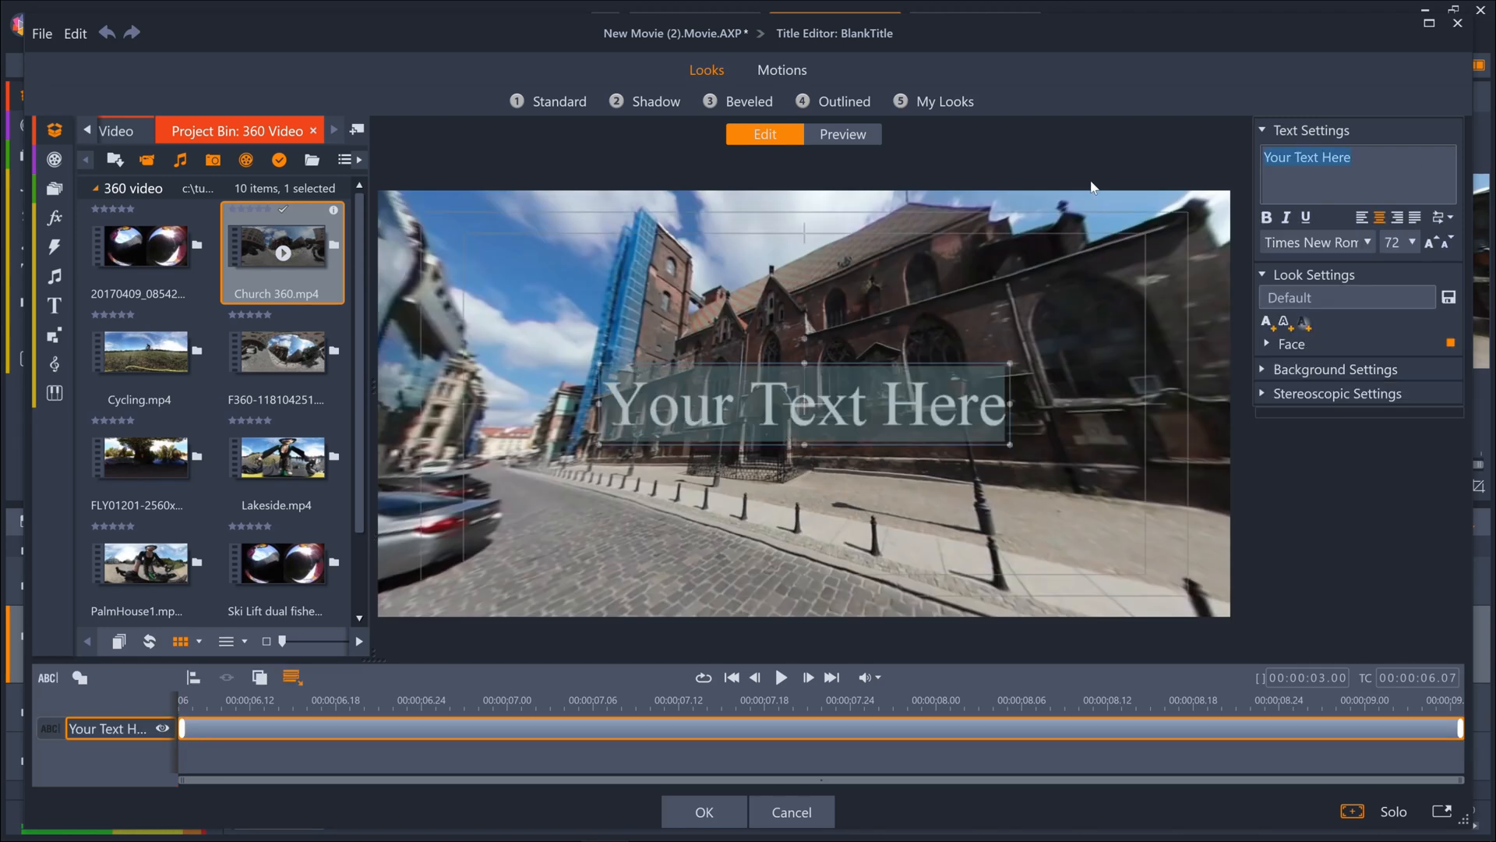
{"action": "type", "text": "St Stephen's Church"}
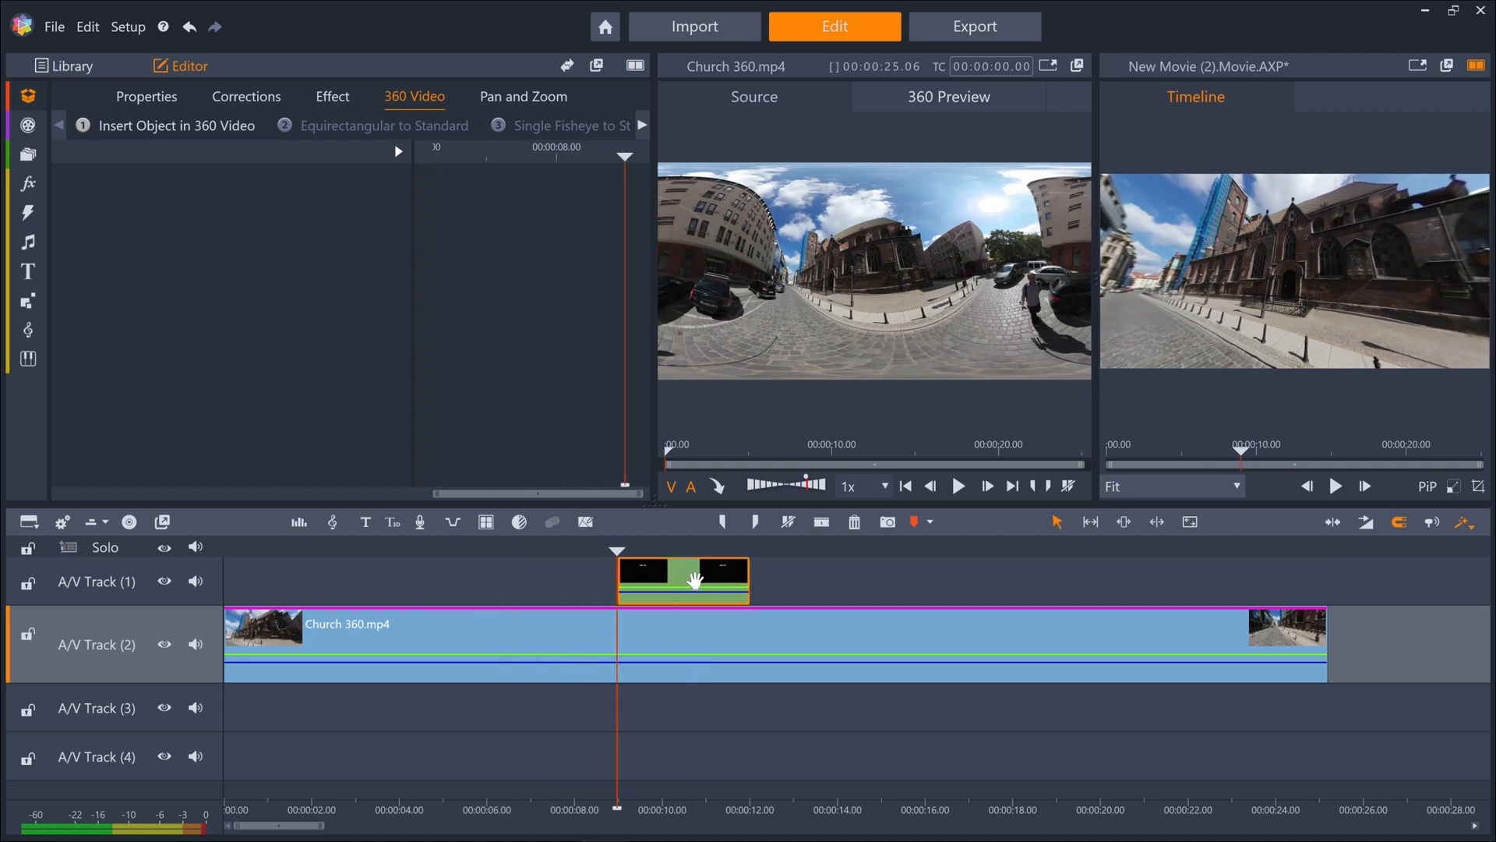
{"action": "left_click", "coordinate": [1335, 486]}
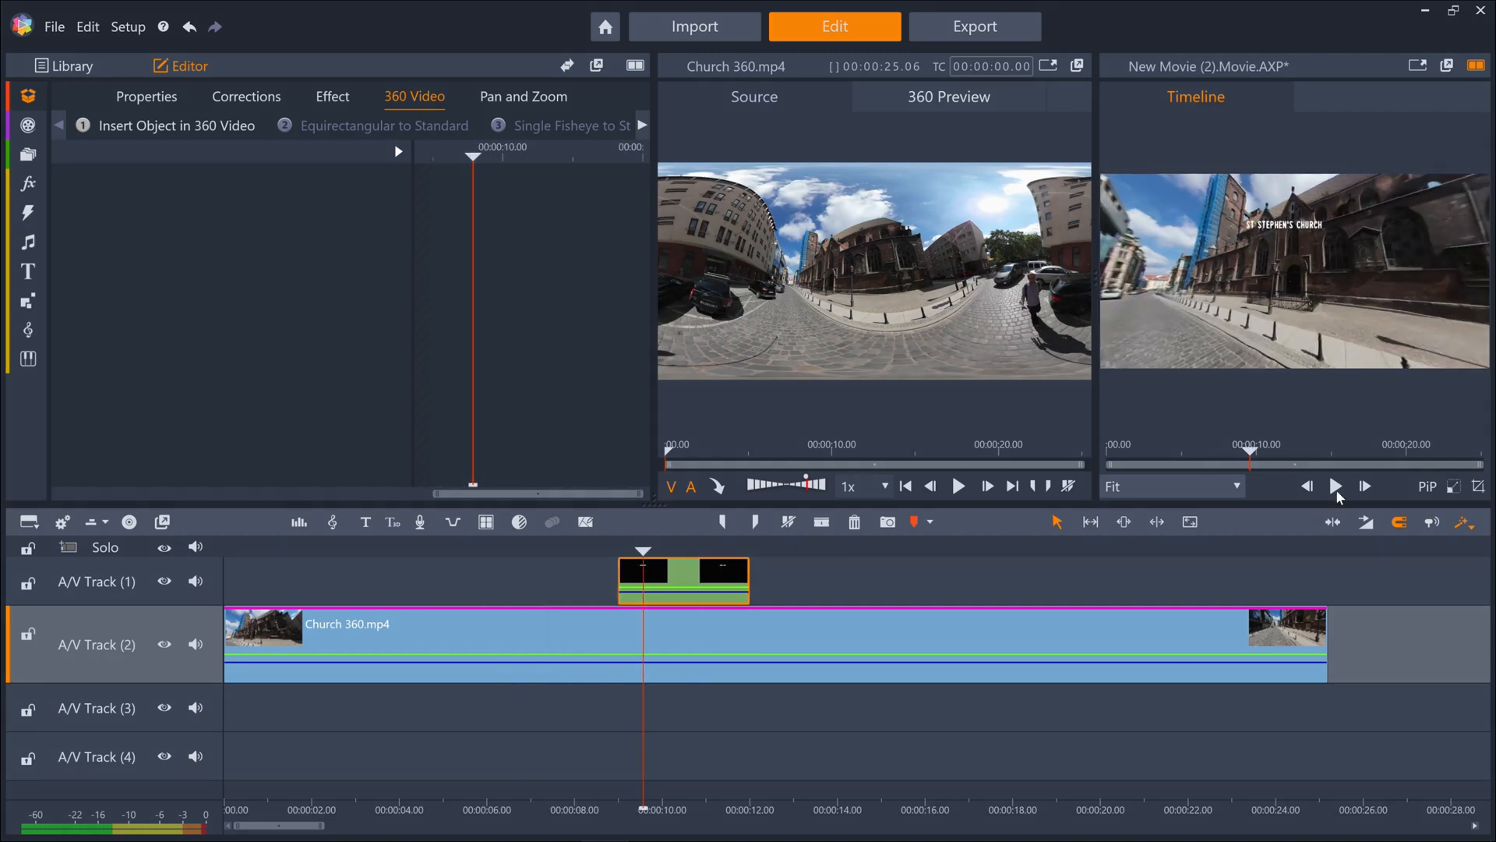
{"action": "left_click", "coordinate": [1335, 486]}
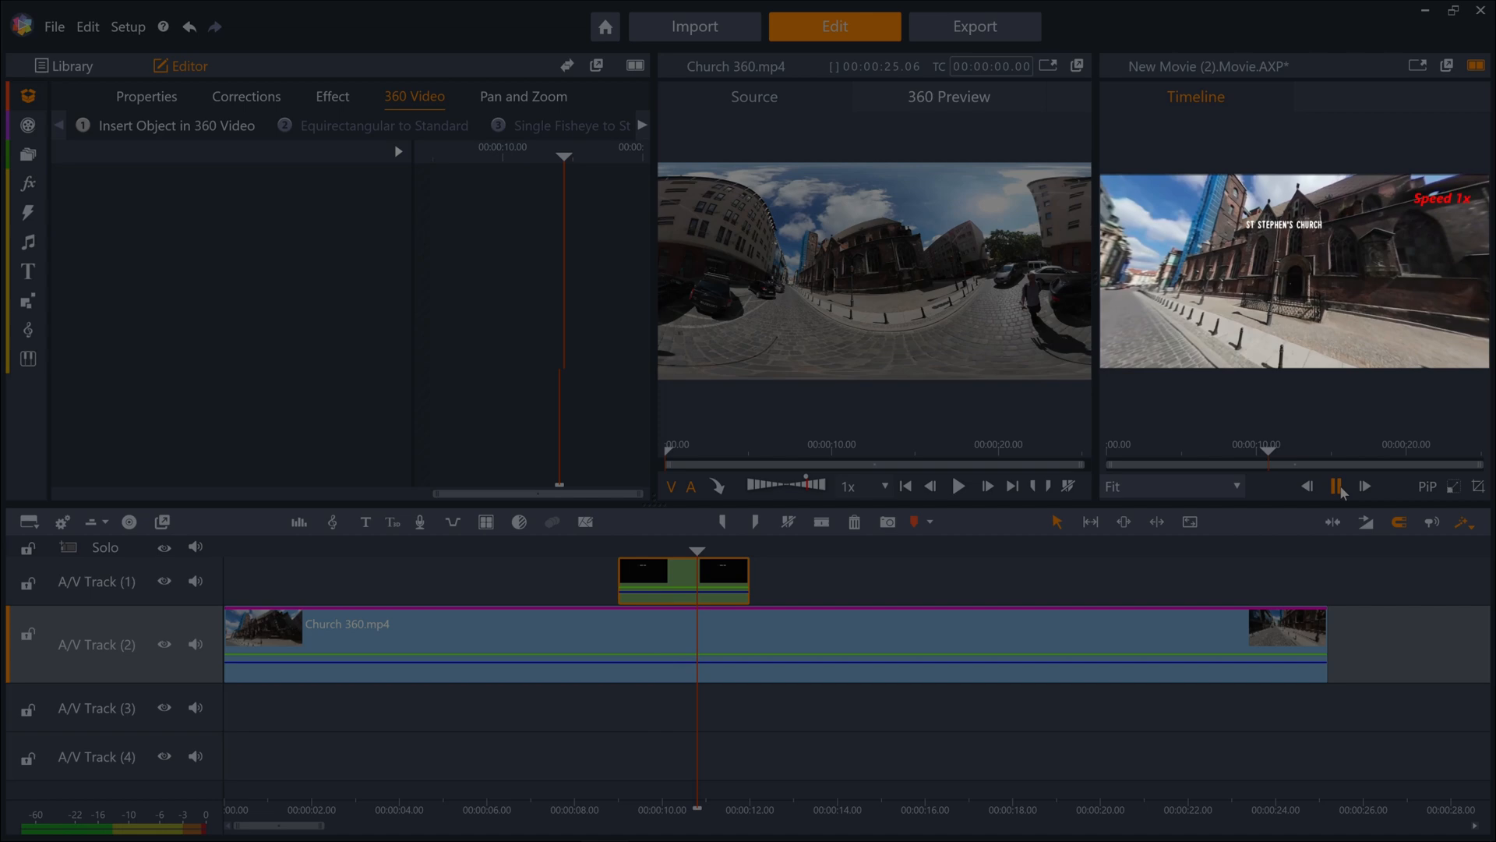
{"action": "left_click", "coordinate": [1336, 486]}
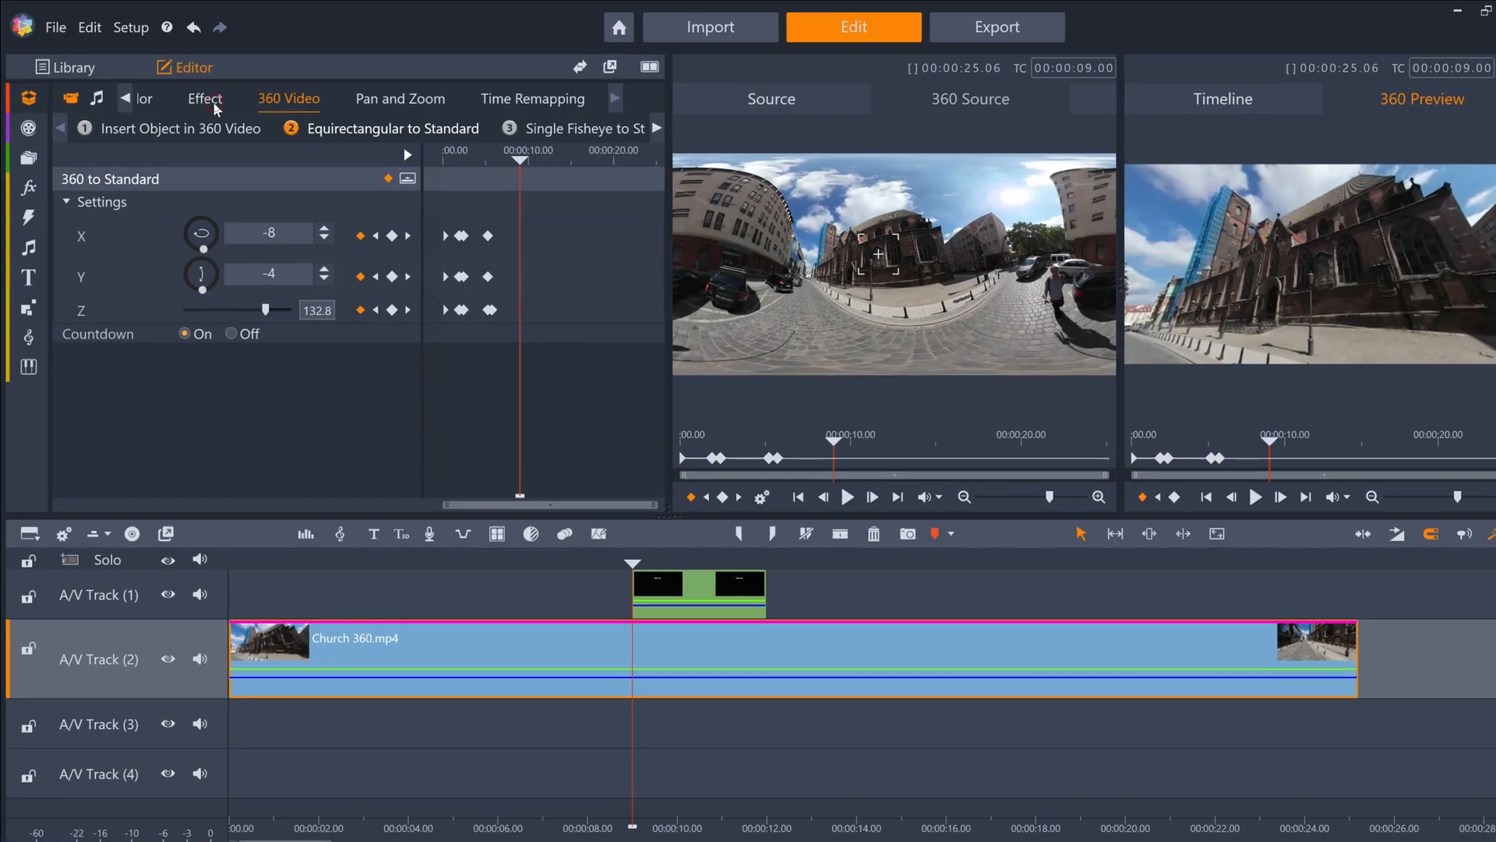
Place IMG66192731_V_HD1080.mp4 from the Project Bin on A/V Track 2 after the church clip.
{"action": "left_click", "coordinate": [790, 170]}
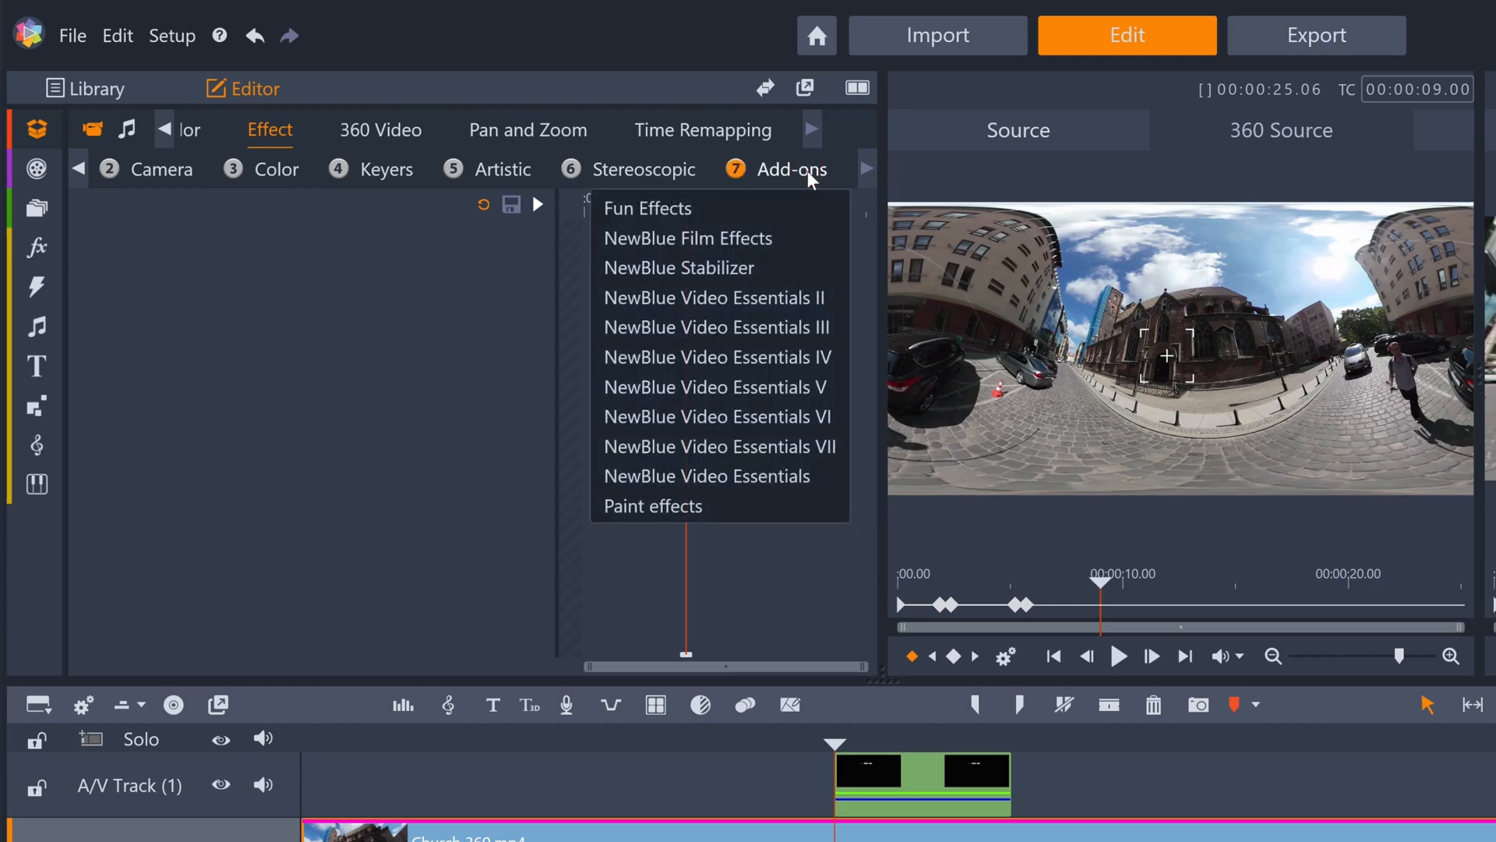
{"action": "mouse_move", "coordinate": [680, 268]}
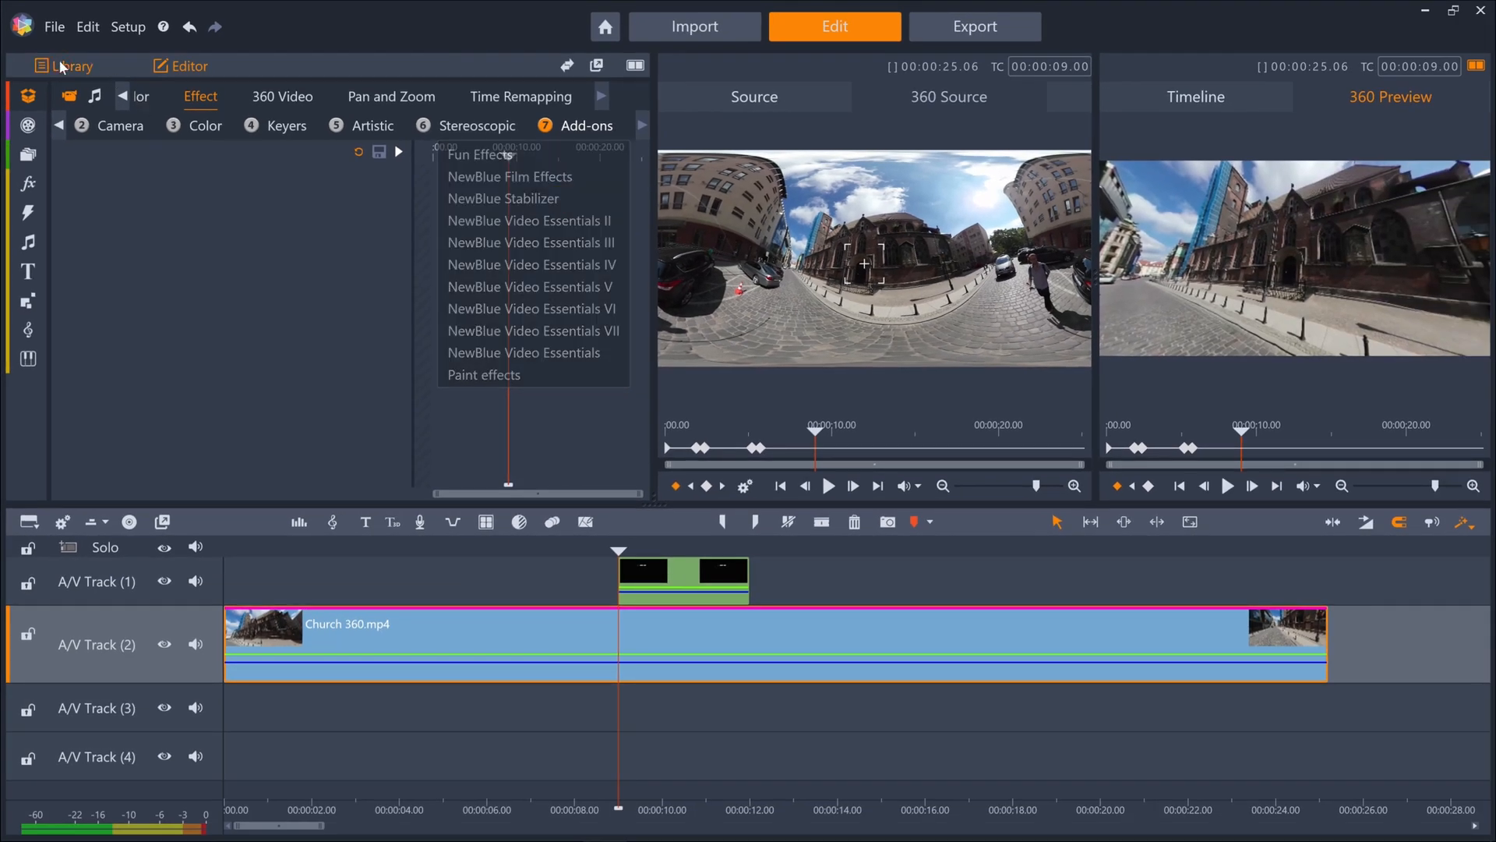
{"action": "left_click", "coordinate": [71, 66]}
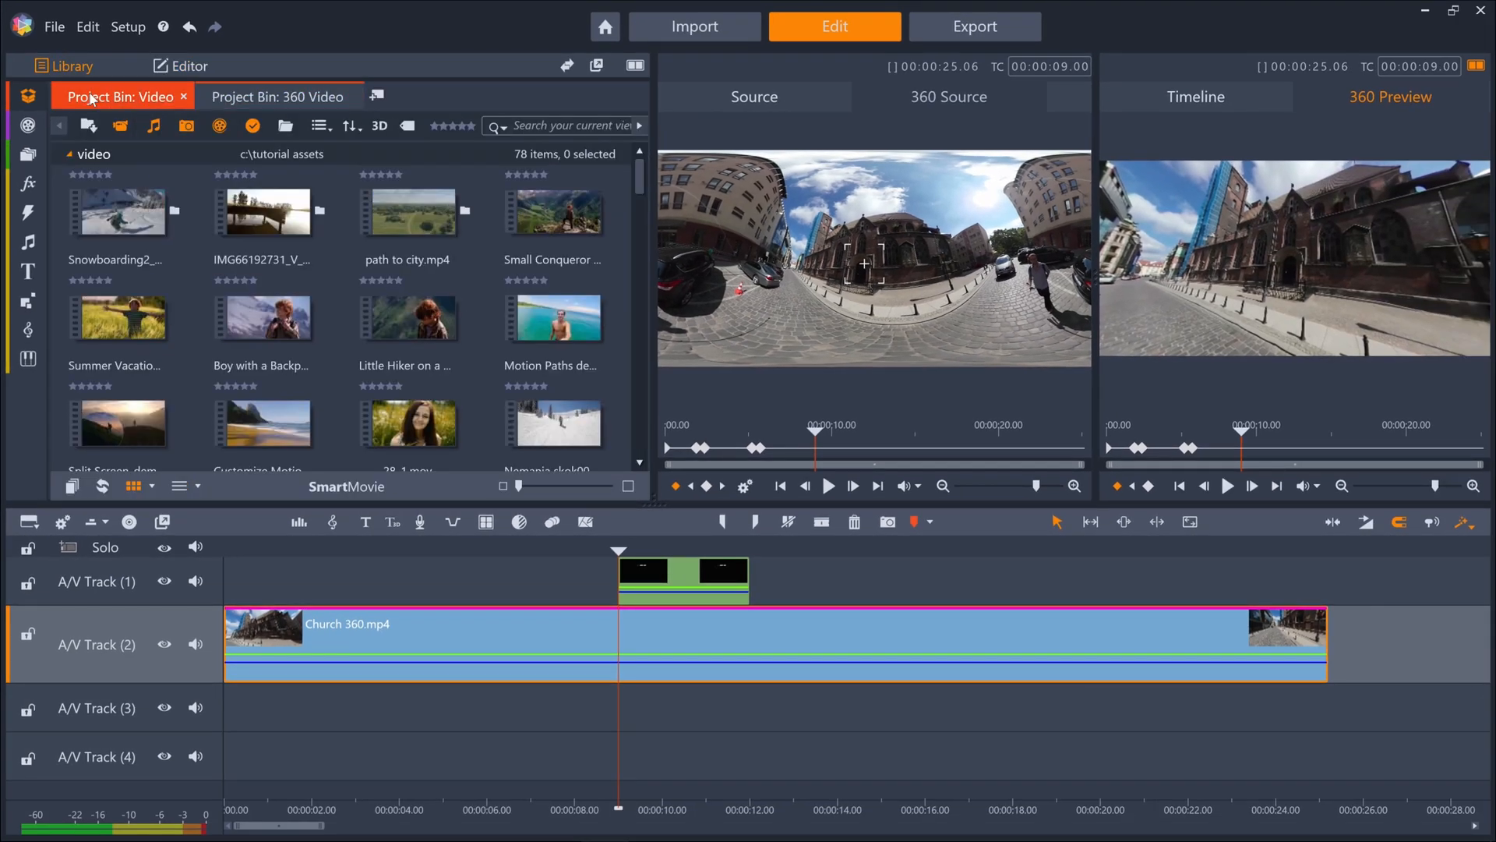
{"action": "left_click_drag", "start_coordinate": [262, 212], "coordinate": [1178, 568]}
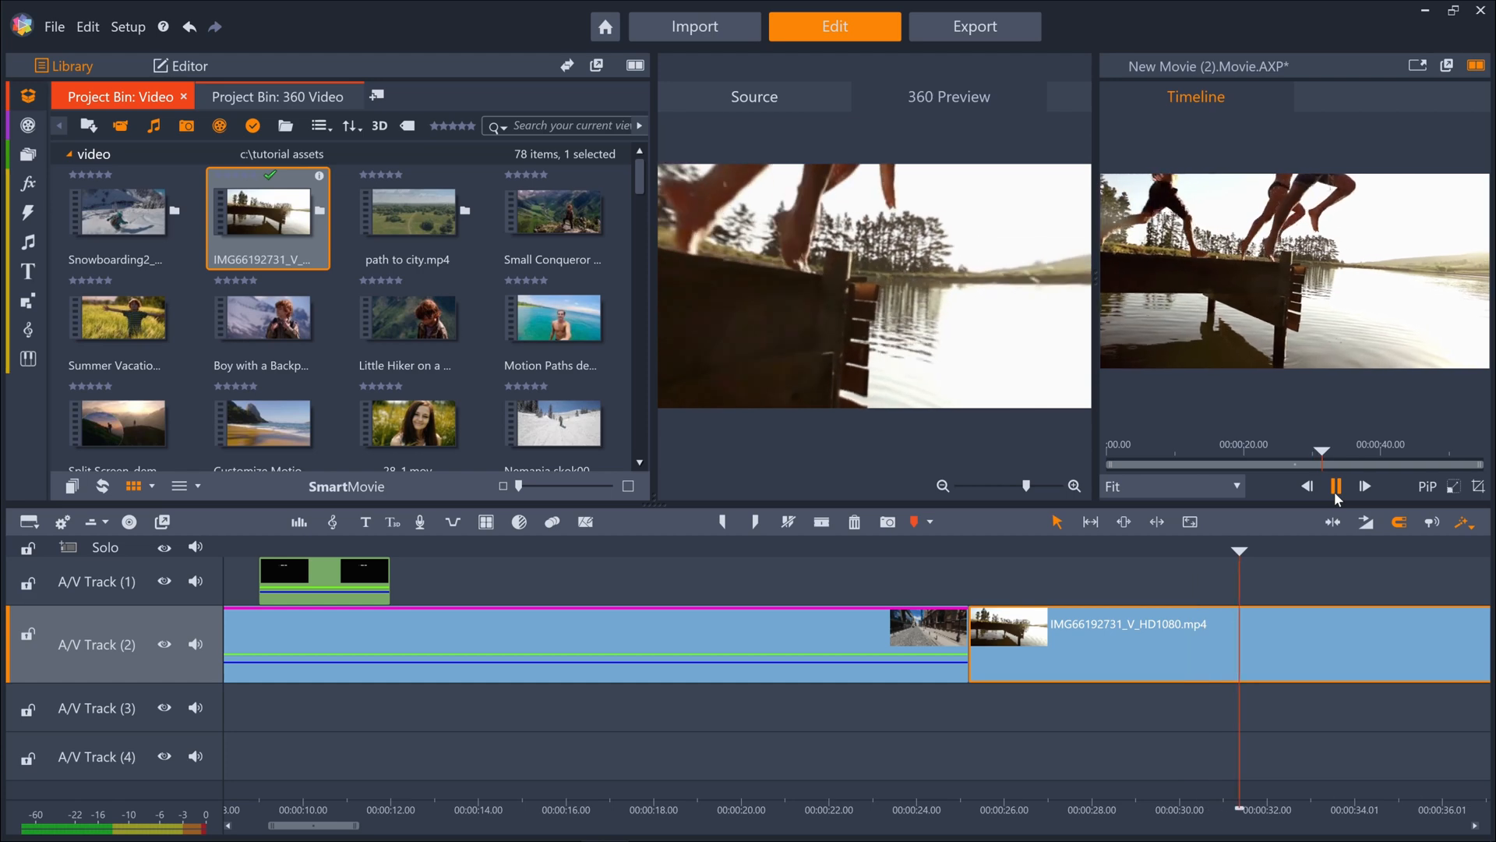
Export the church movie as MPEG-4 HD 1080p, then open the 360 Tiny Planet project.
{"action": "left_click", "coordinate": [974, 25]}
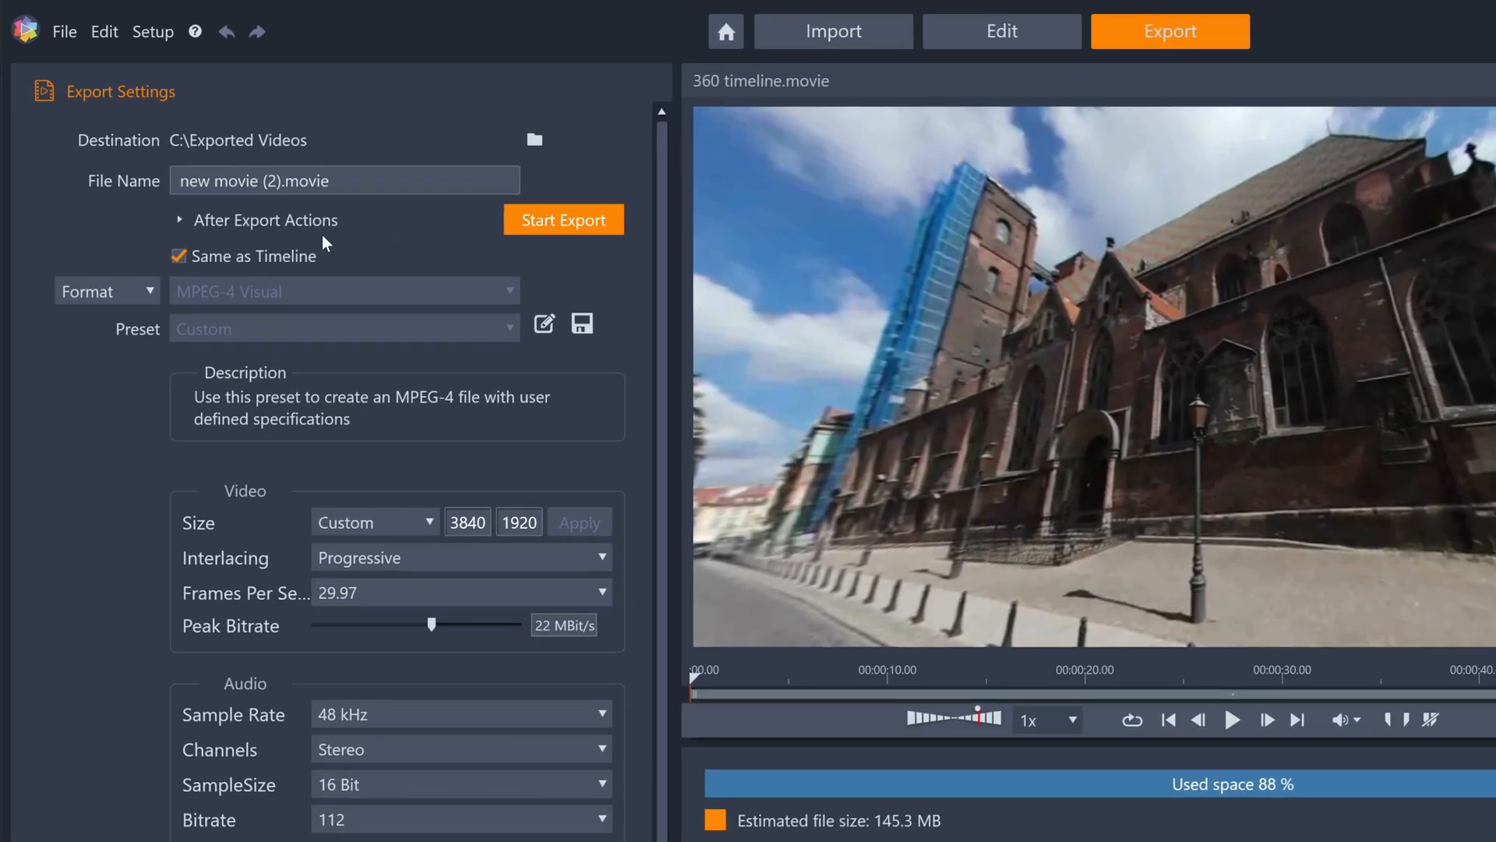
{"action": "left_click", "coordinate": [343, 328]}
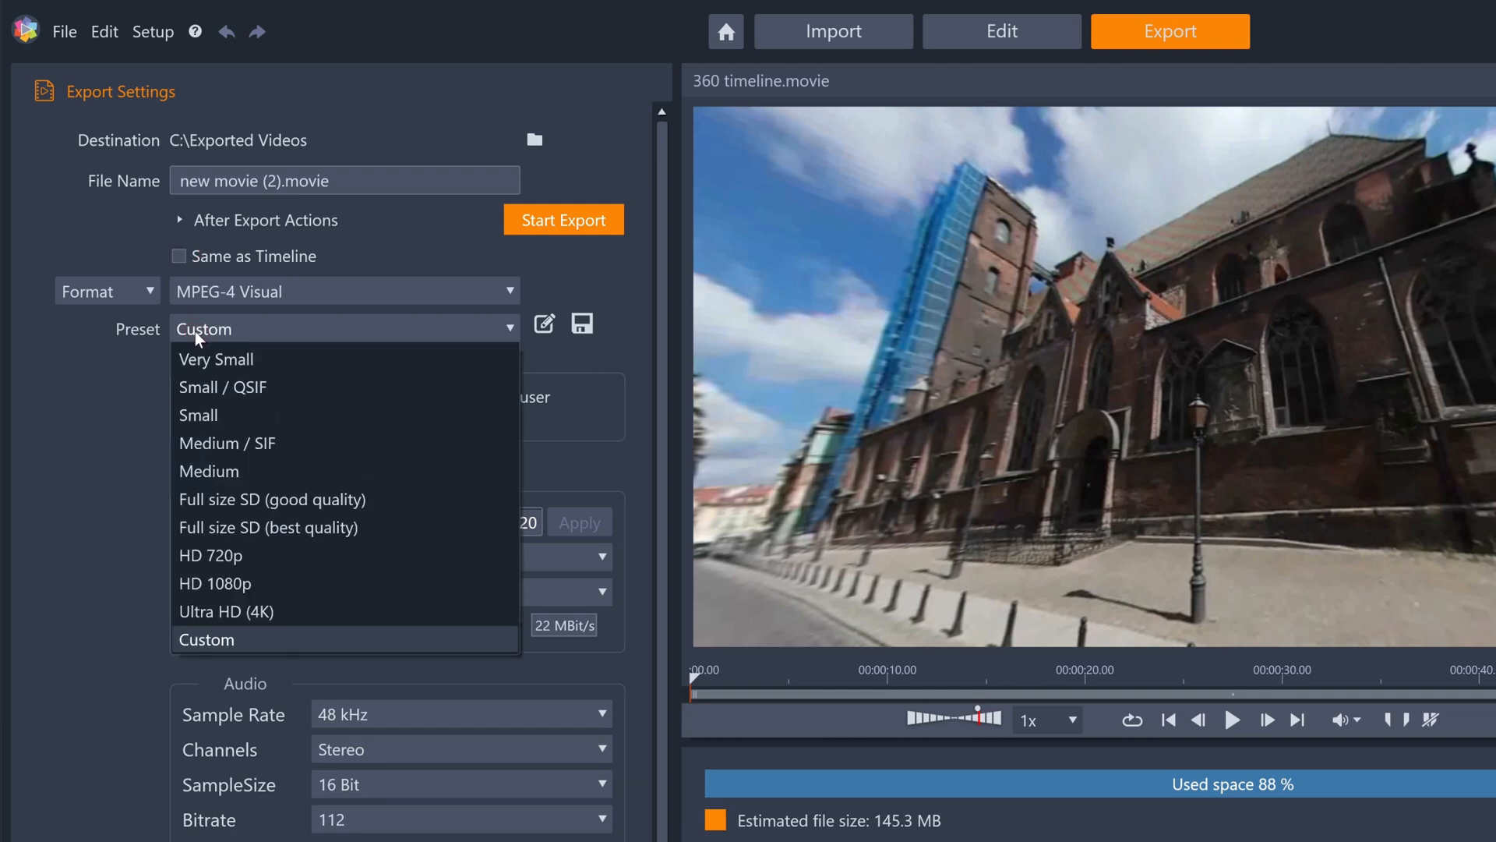
{"action": "left_click", "coordinate": [215, 583]}
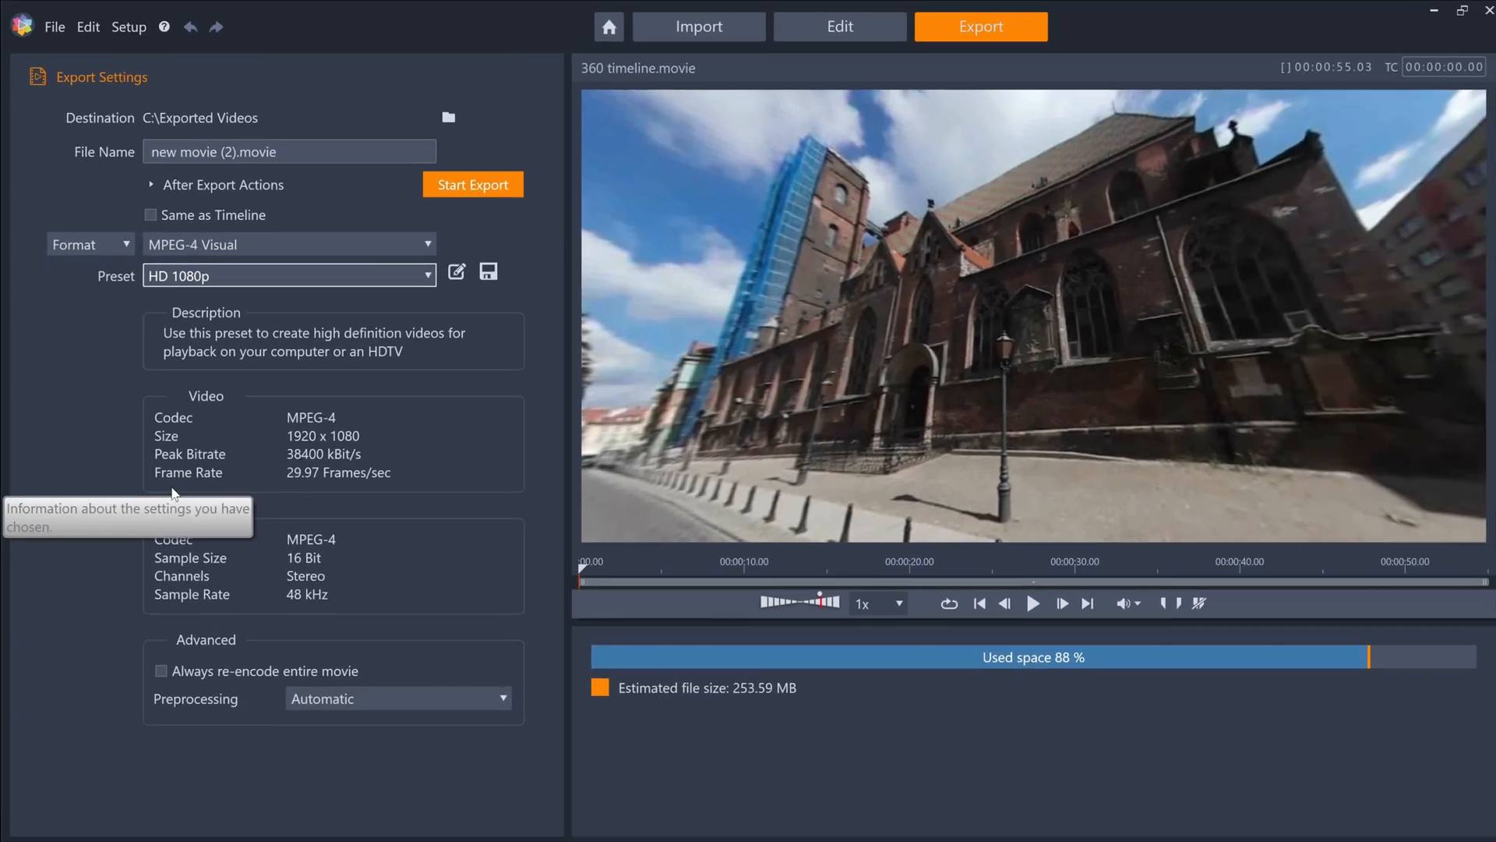
{"action": "left_click", "coordinate": [839, 26]}
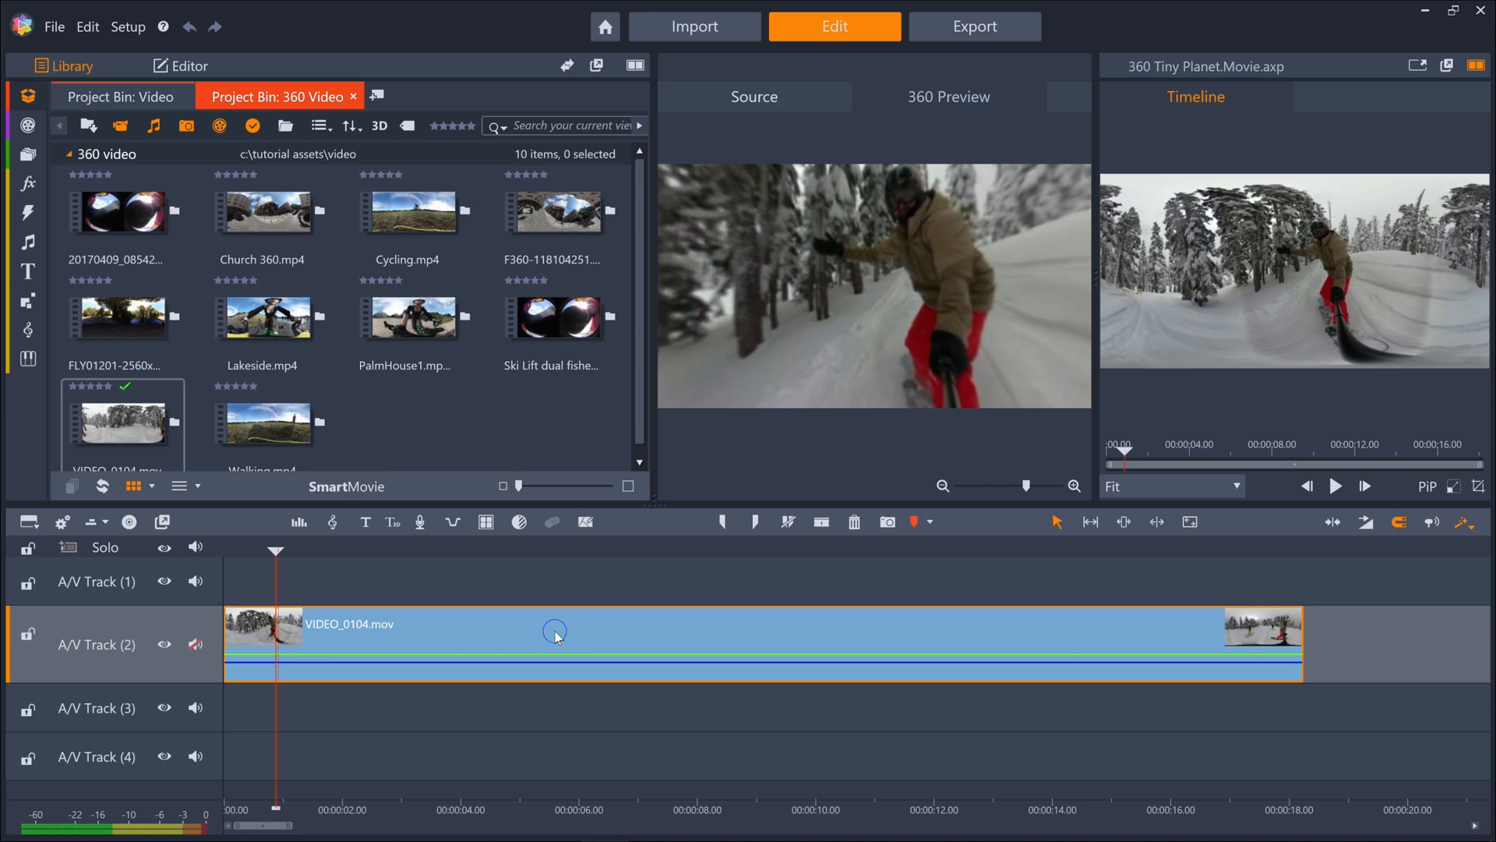
Apply Equirectangular to Spherical Panorama to VIDEO_0104.mov for a tiny planet look.
{"action": "right_click", "coordinate": [555, 632]}
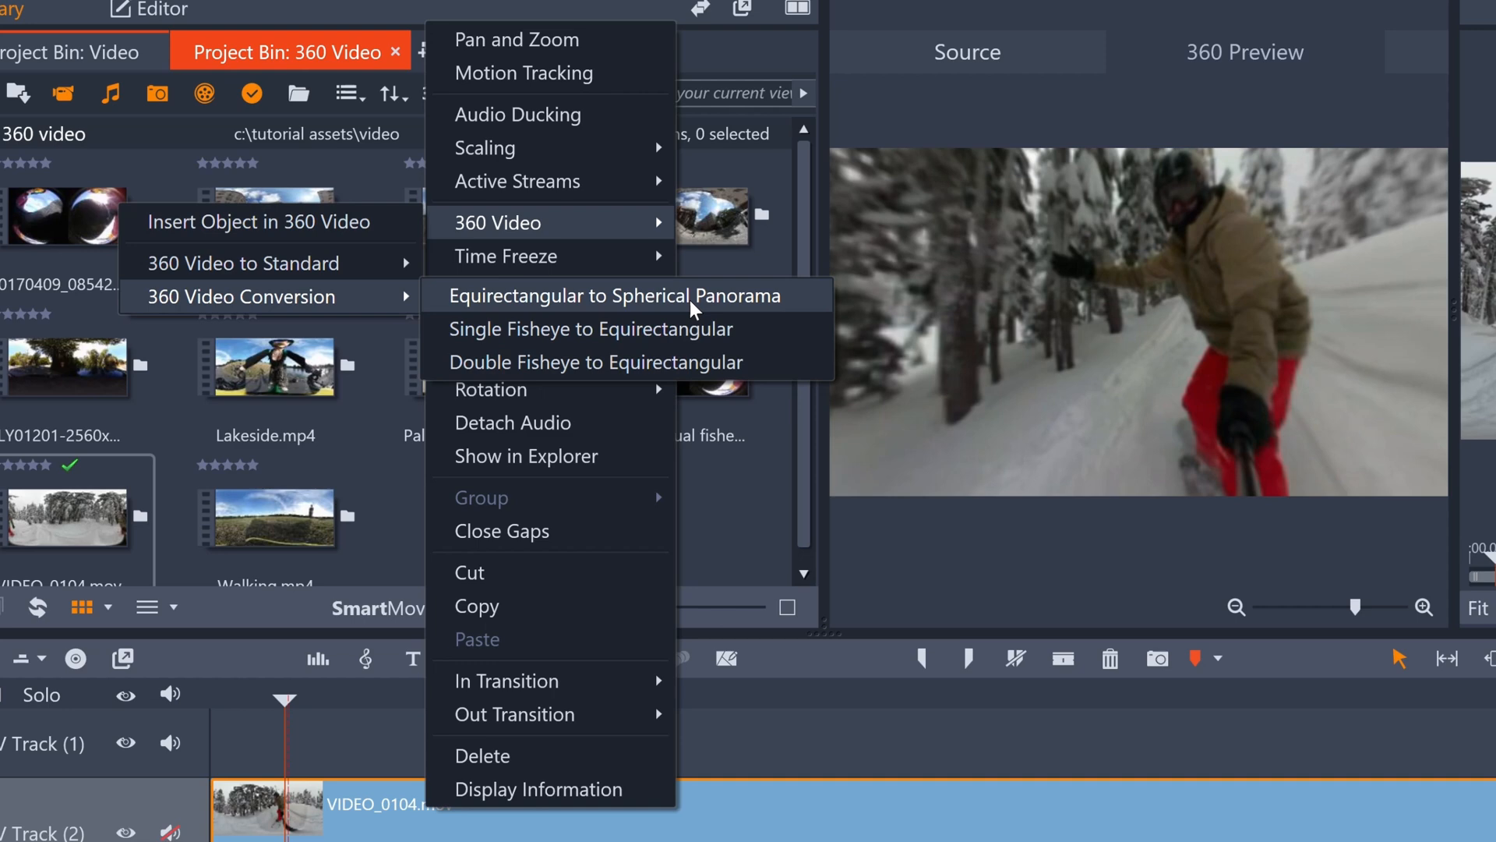
{"action": "left_click", "coordinate": [616, 294]}
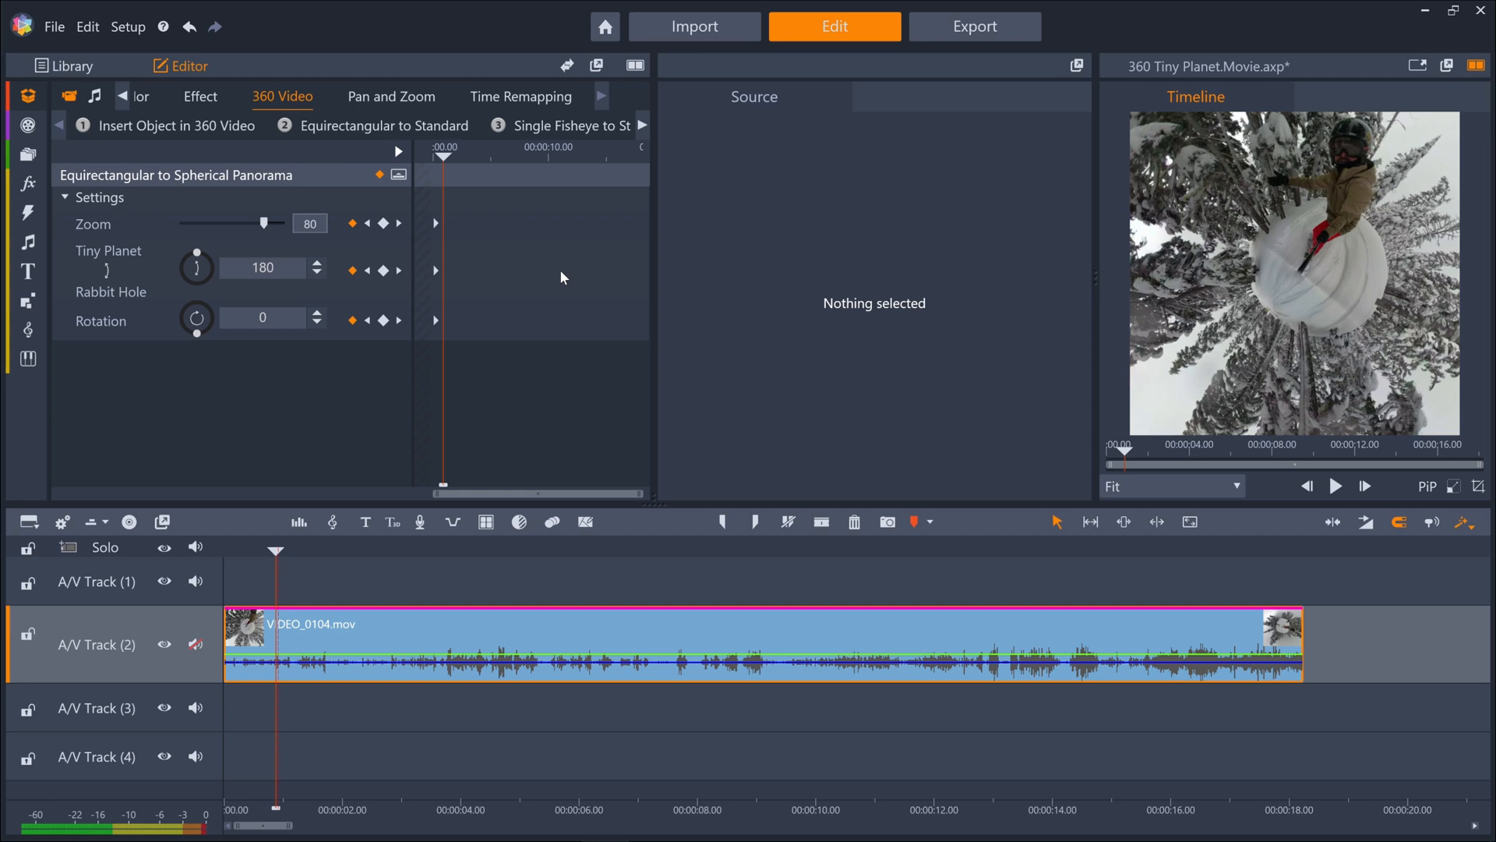
{"action": "mouse_move", "coordinate": [1131, 365]}
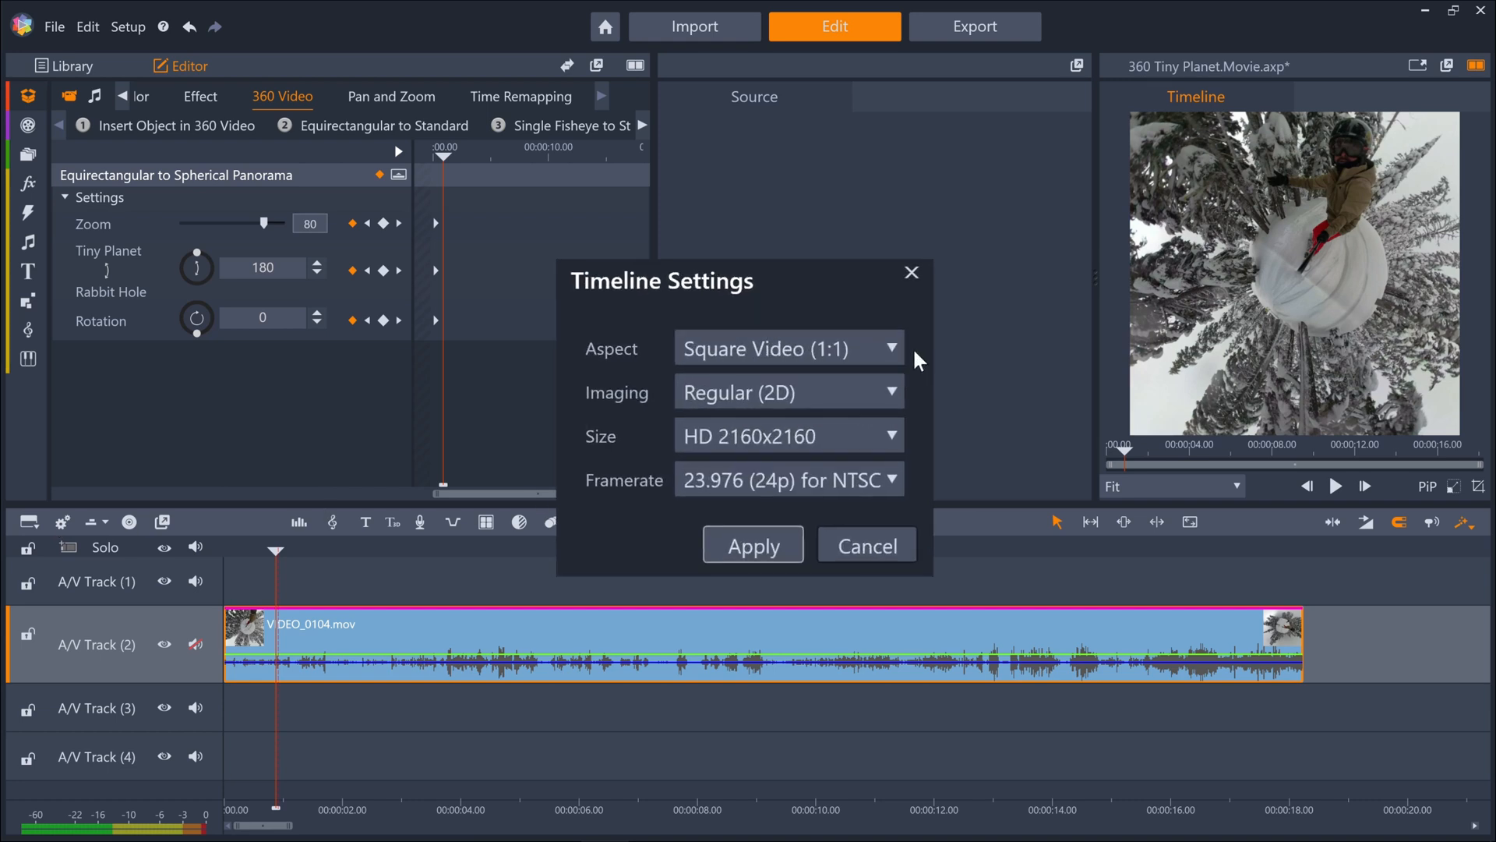
Apply Square Video (1:1) at 2160x2160, 23.976, and keyframe Tiny Planet to 354 near 14 seconds.
{"action": "left_click", "coordinate": [864, 545]}
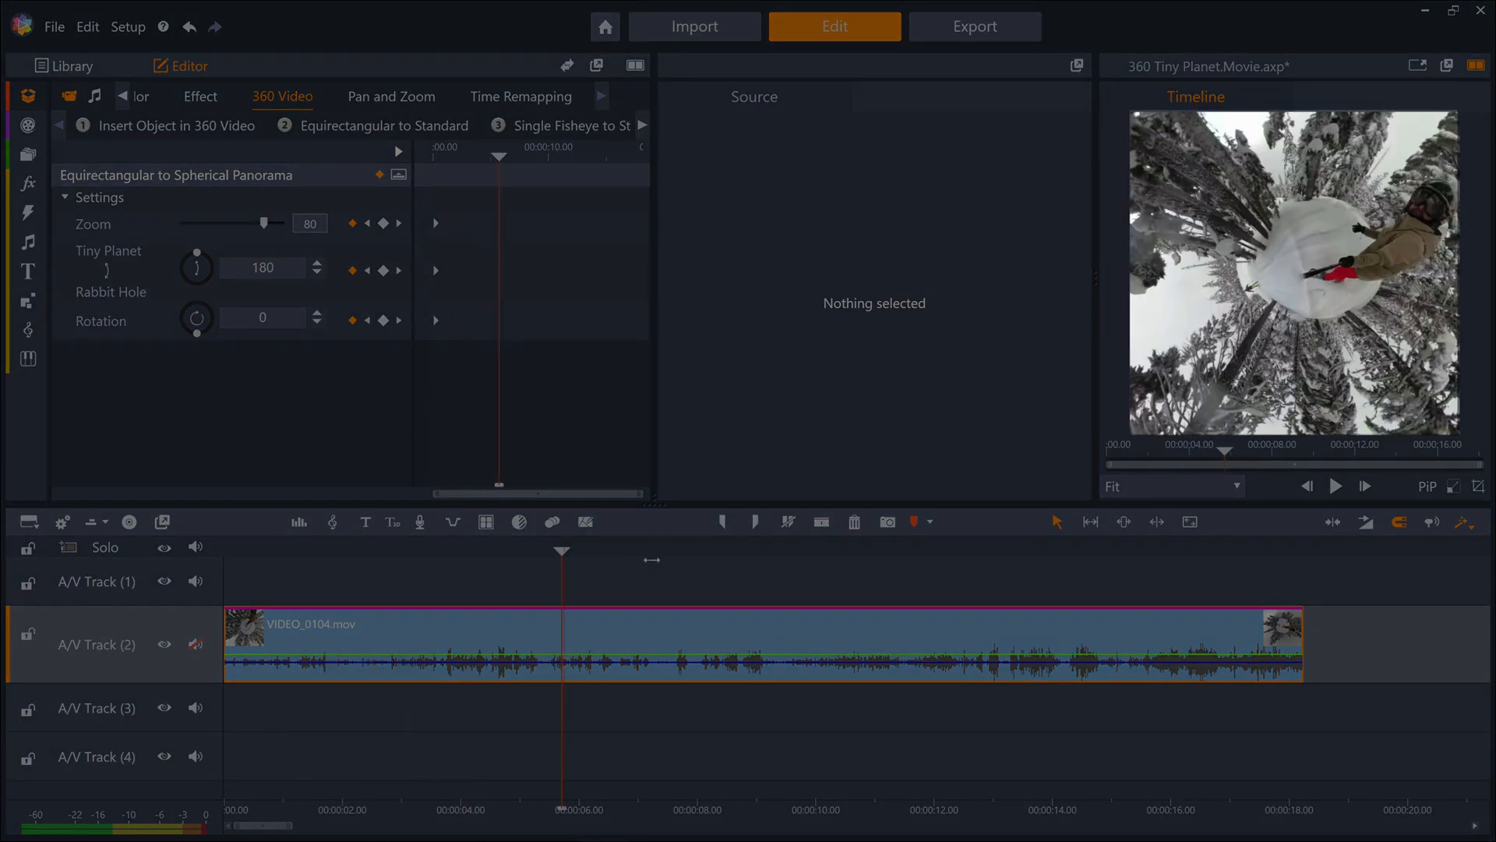
{"action": "left_click", "coordinate": [870, 551]}
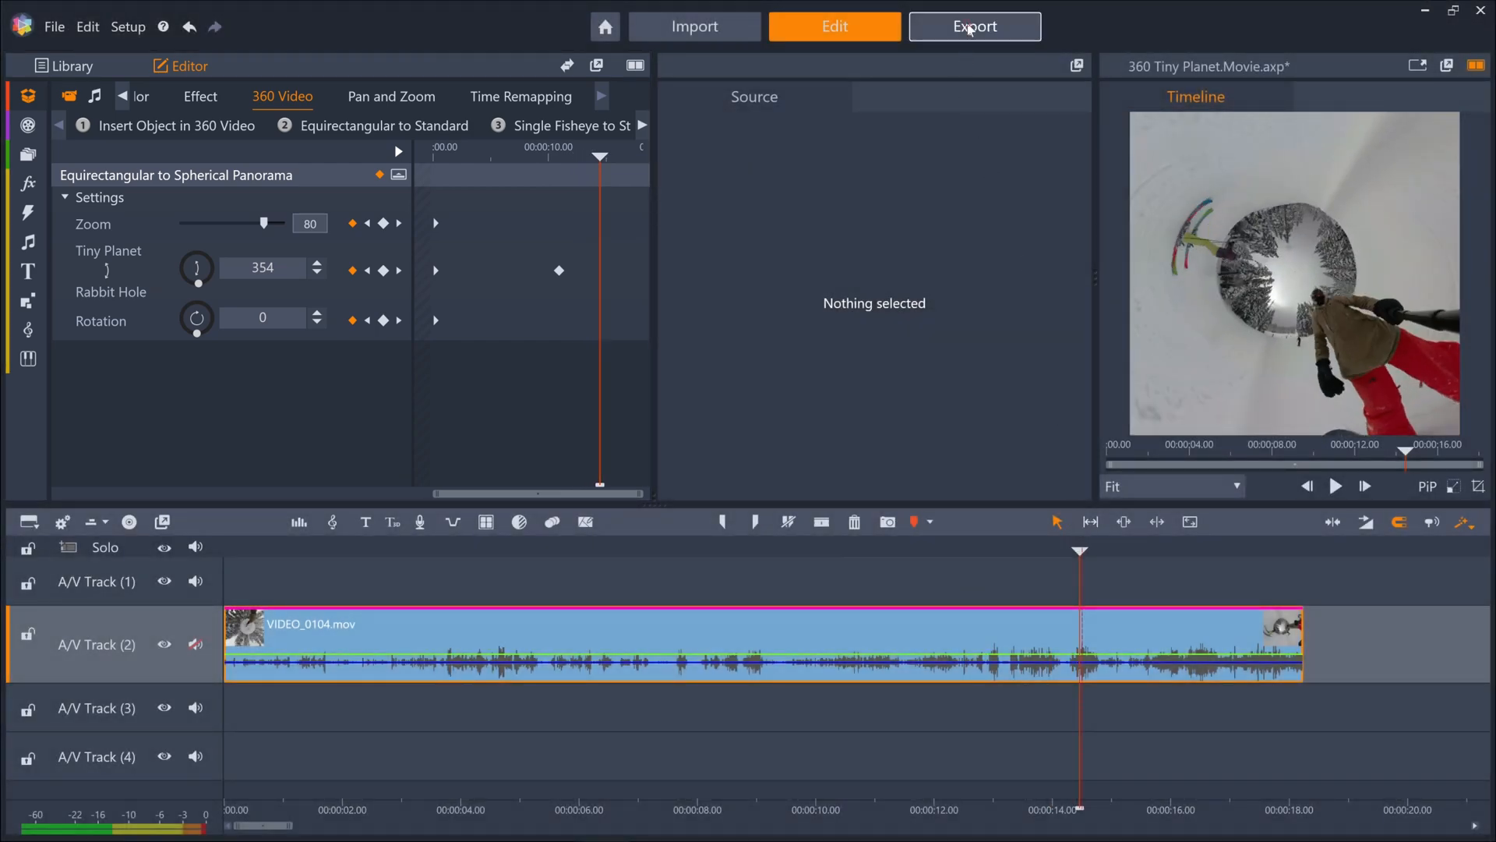
Browse export presets with Same as Timeline unchecked, then reopen Timeline Settings' aspect choices.
{"action": "left_click", "coordinate": [975, 26]}
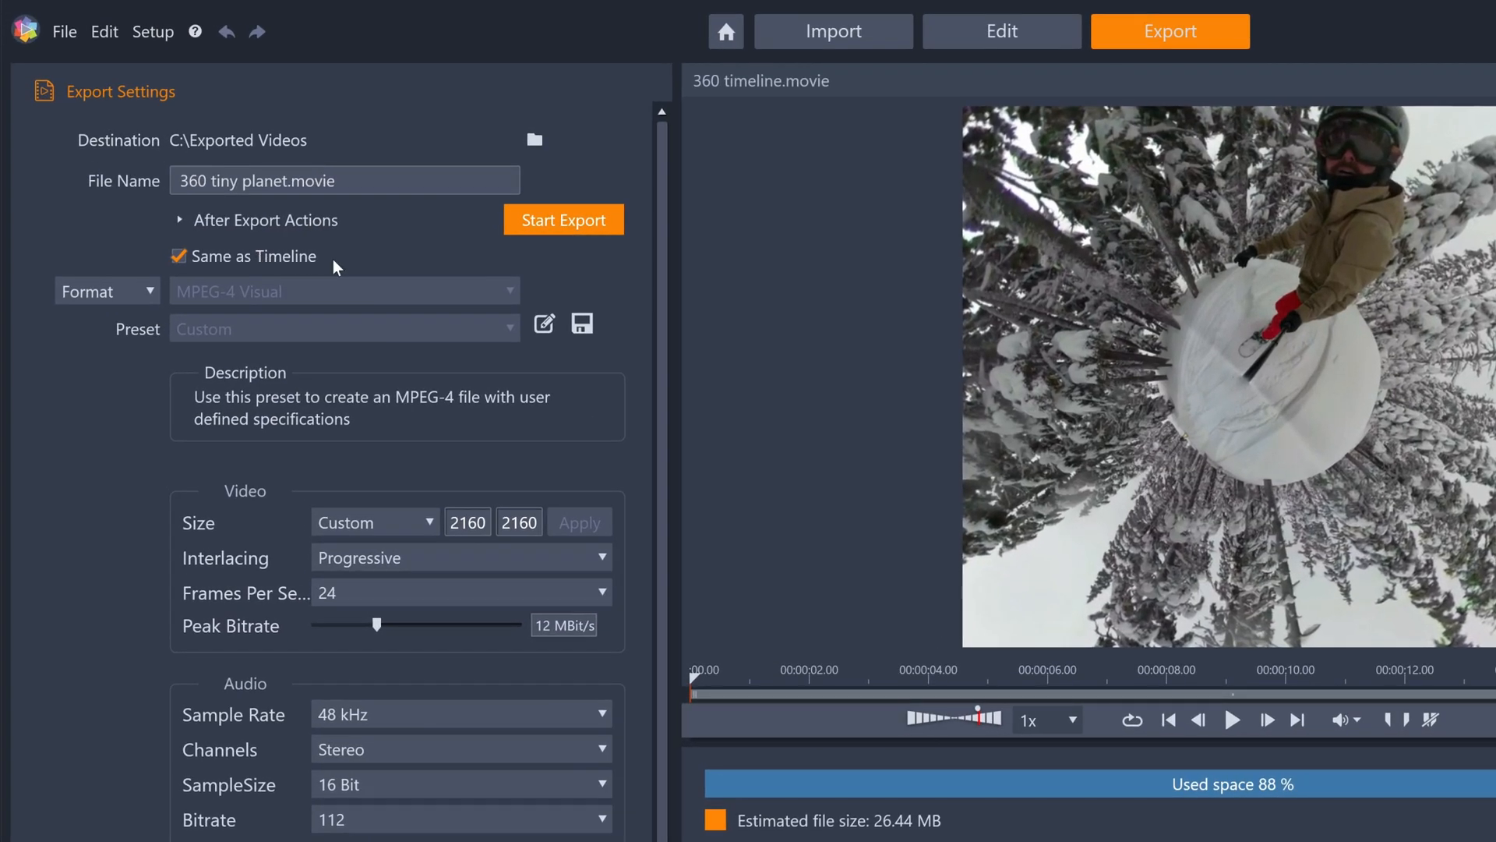
{"action": "left_click", "coordinate": [179, 255]}
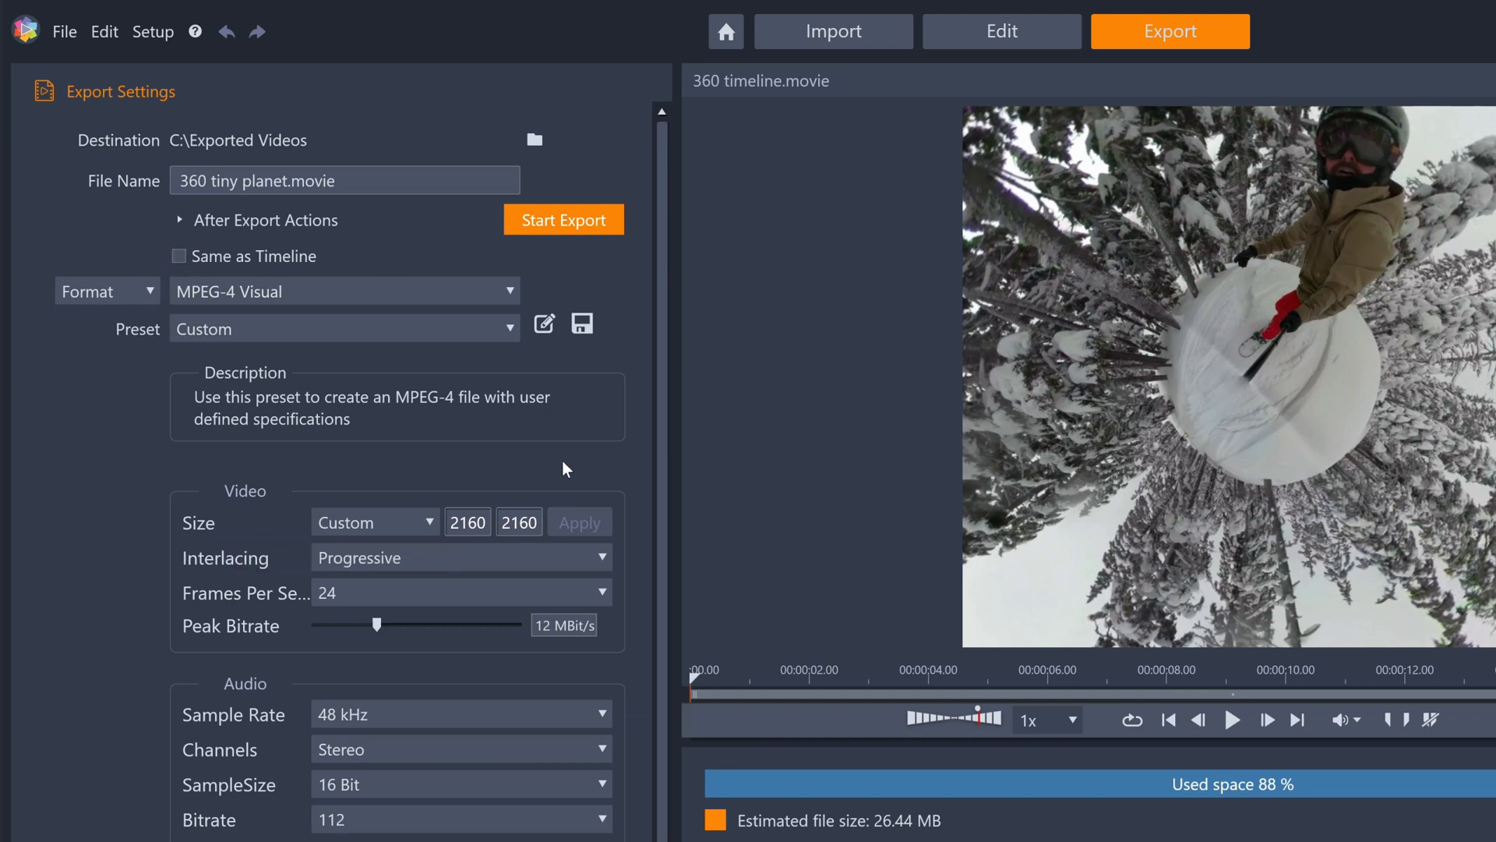
{"action": "left_click", "coordinate": [344, 328]}
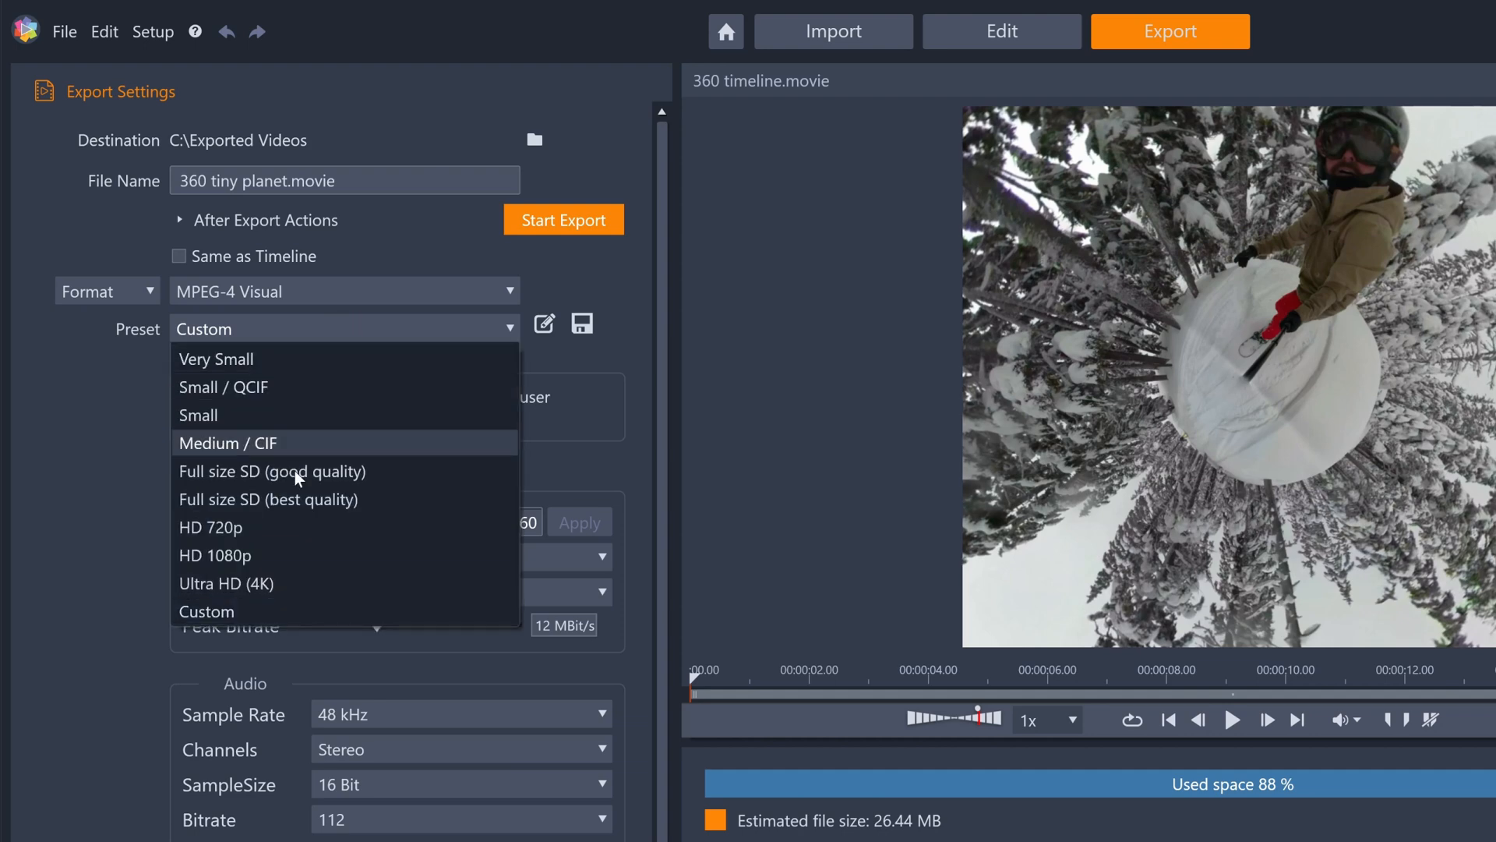
{"action": "left_click", "coordinate": [215, 554]}
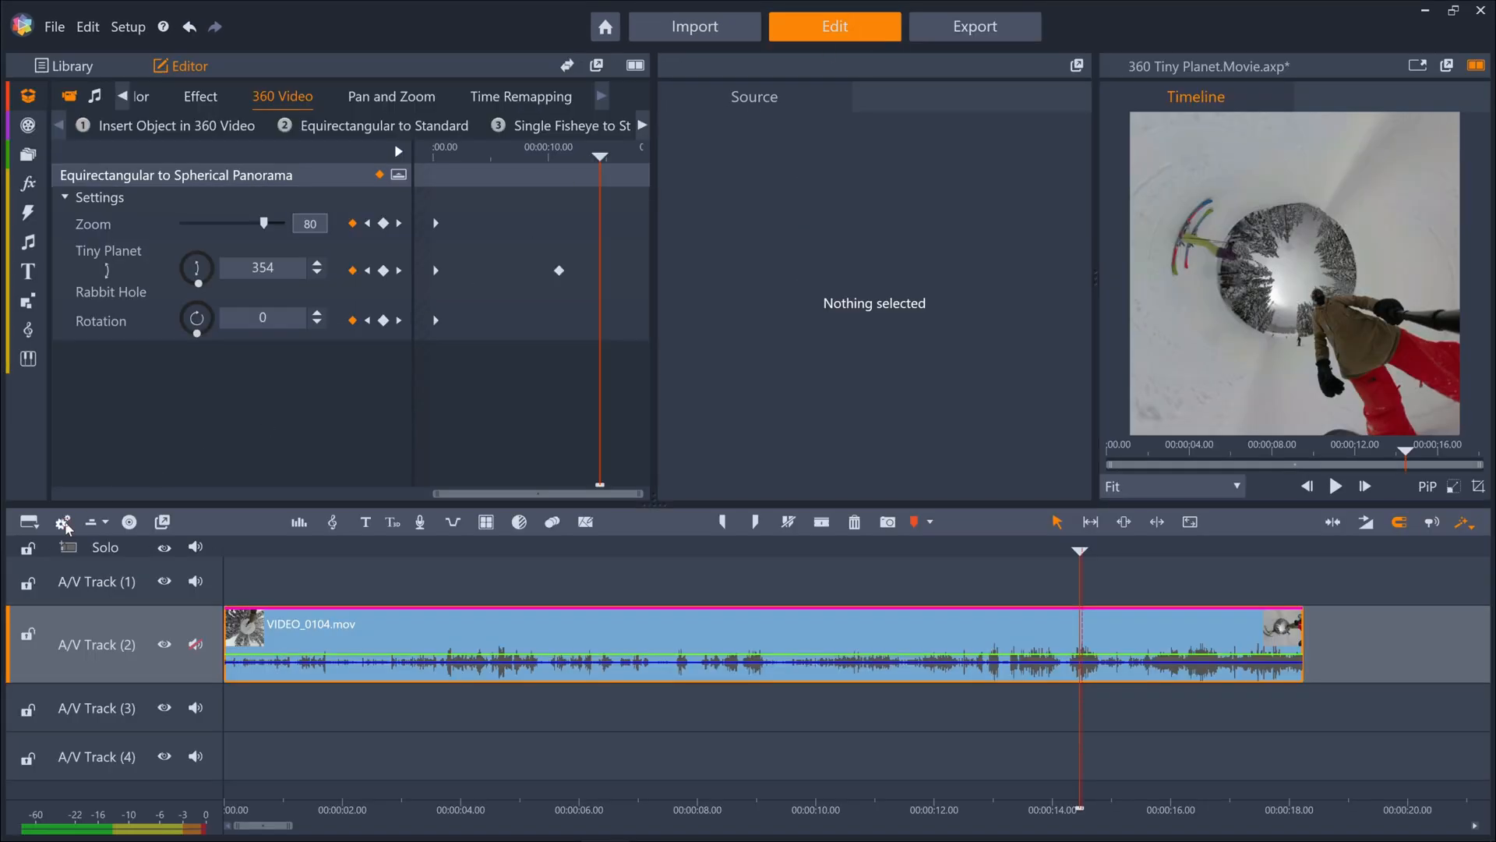
{"action": "left_click", "coordinate": [781, 354]}
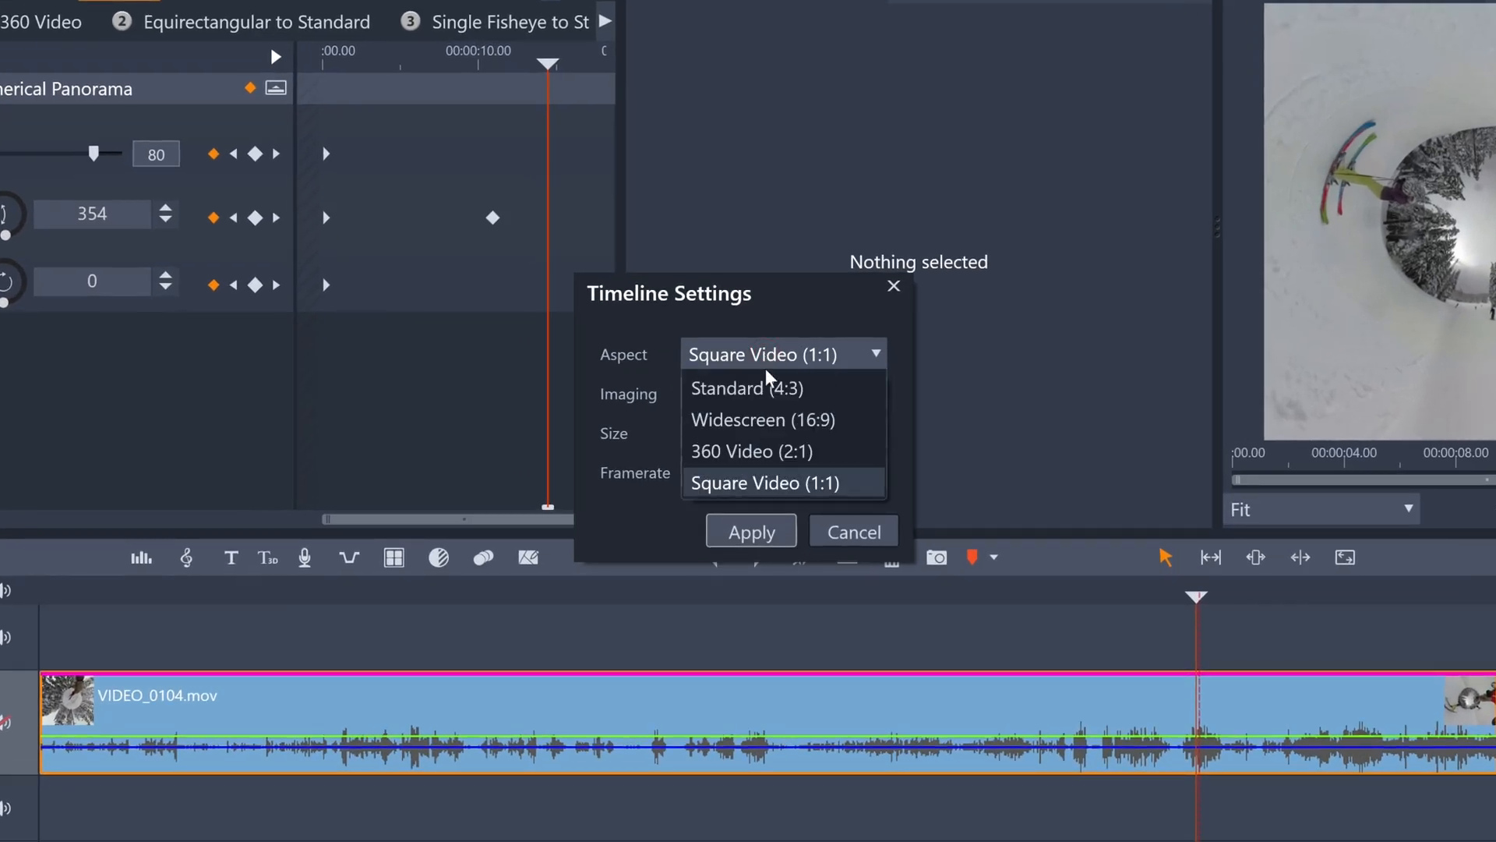